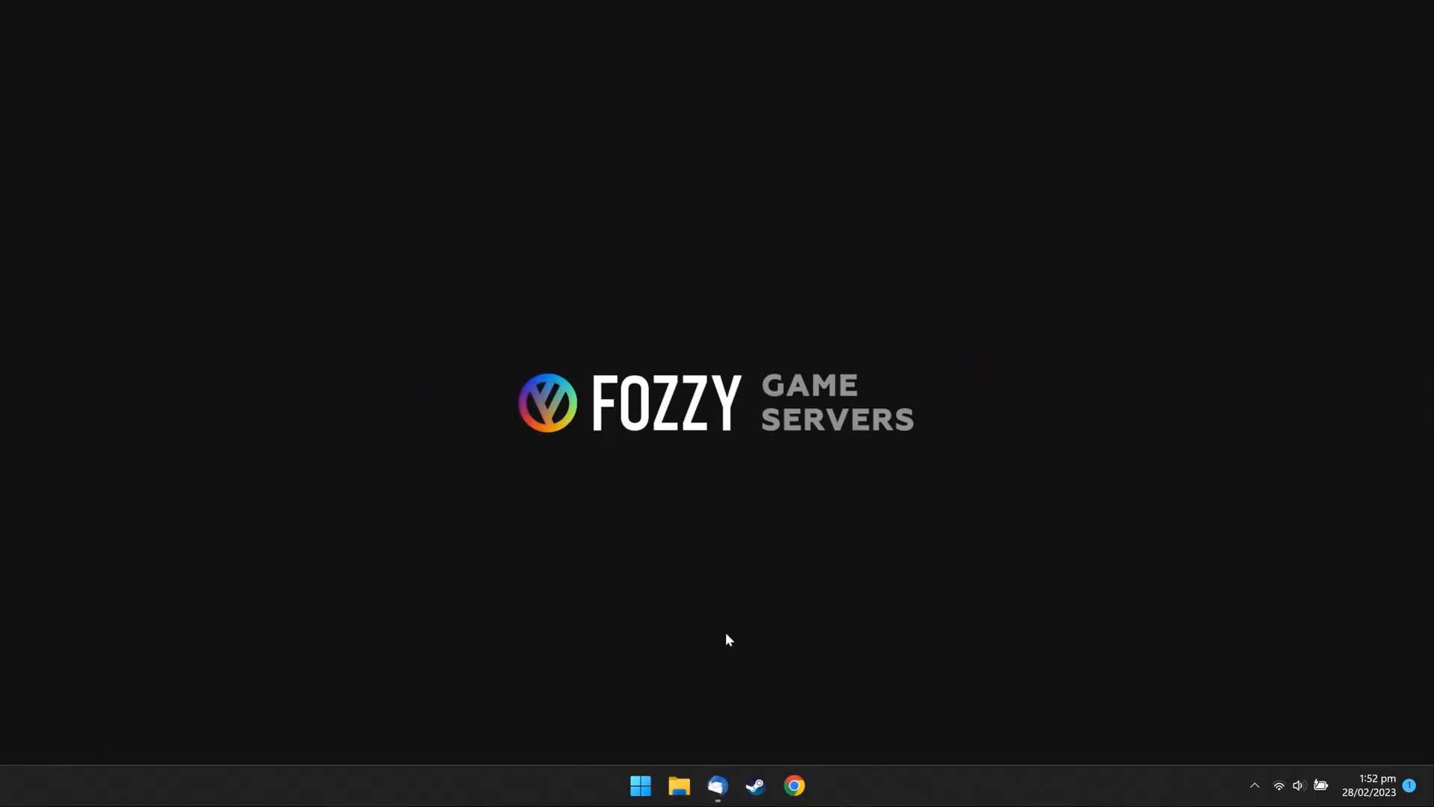
# Step: Open Steam's Favorites server list, start adding a server, and bring up the address email
pyautogui.click(754, 786)
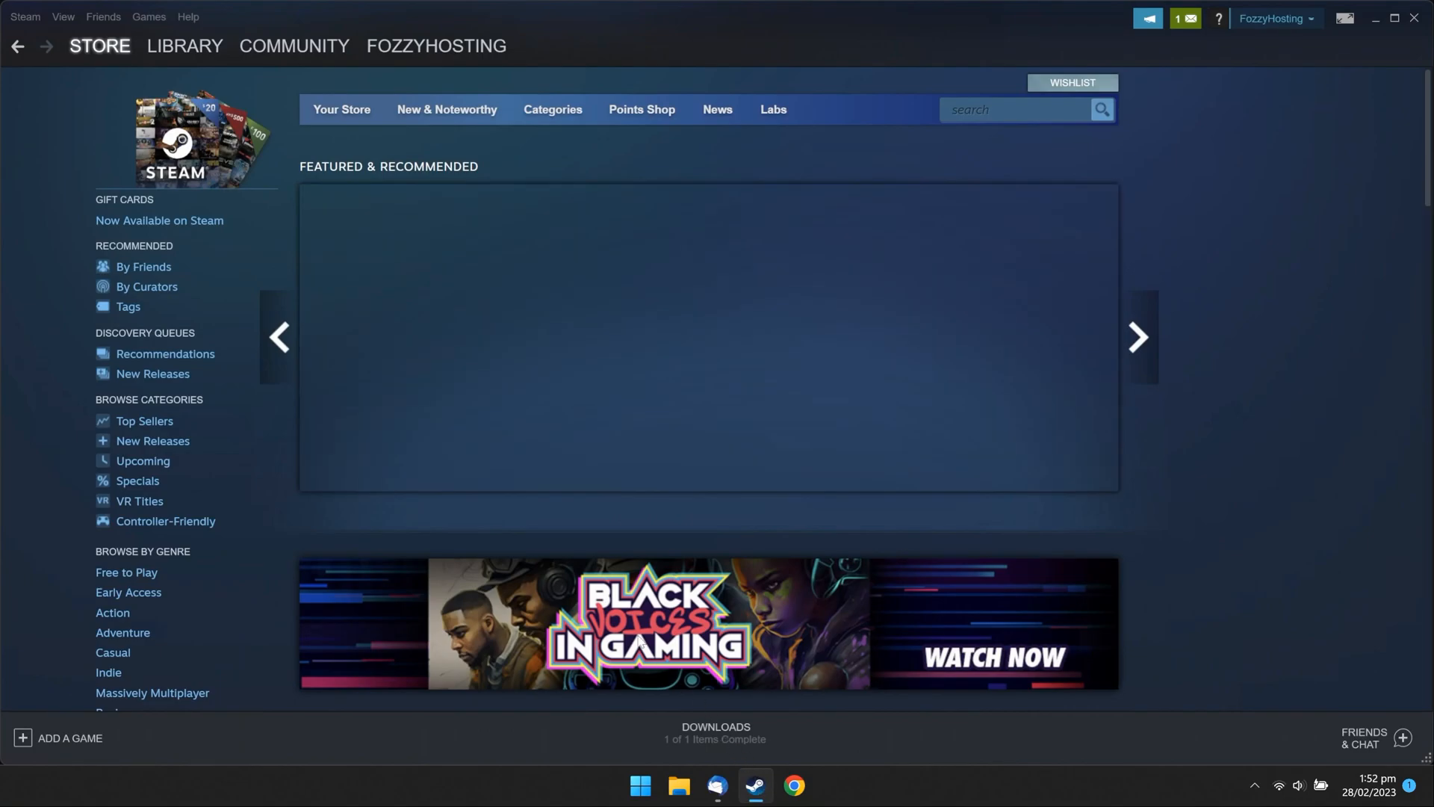
pyautogui.click(62, 17)
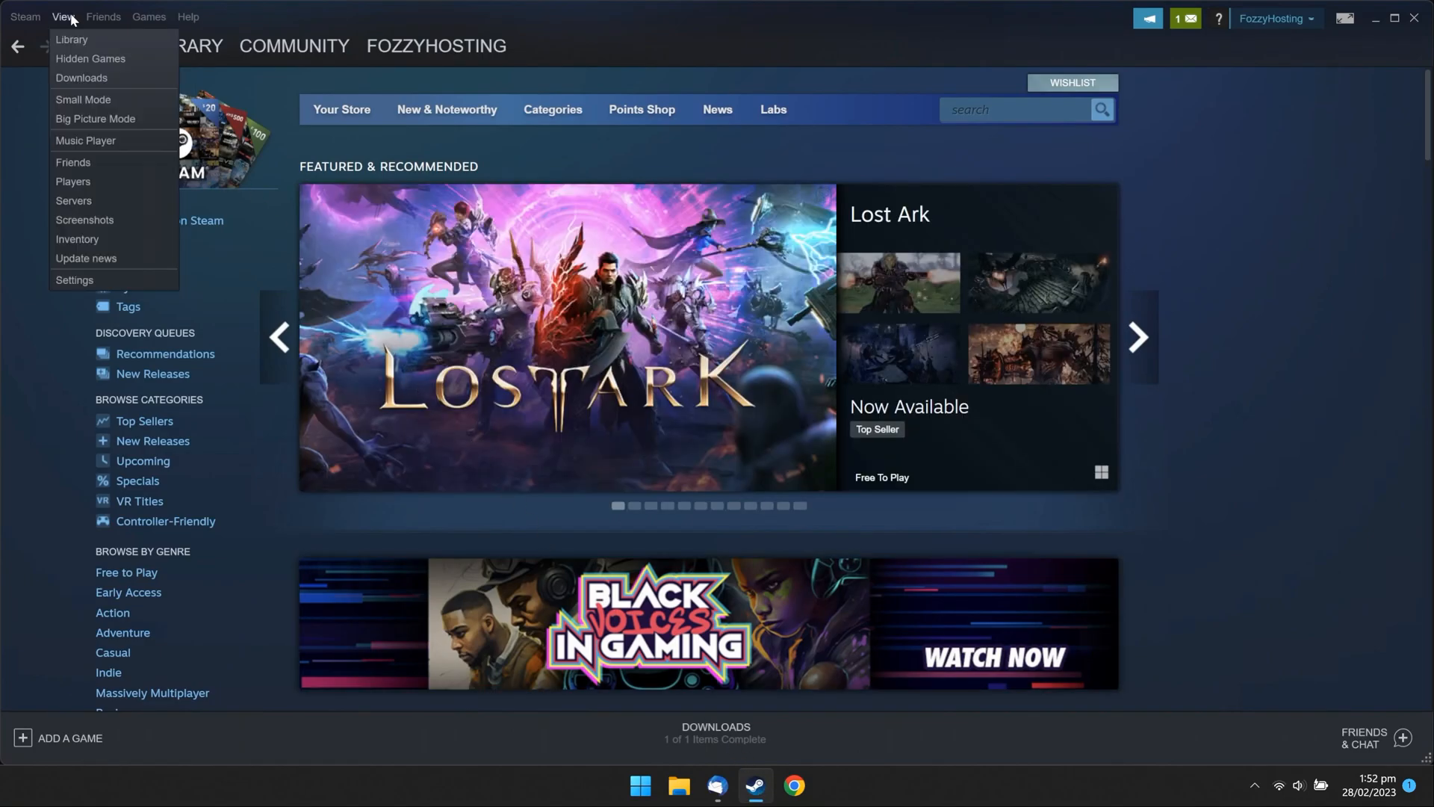
pyautogui.click(73, 201)
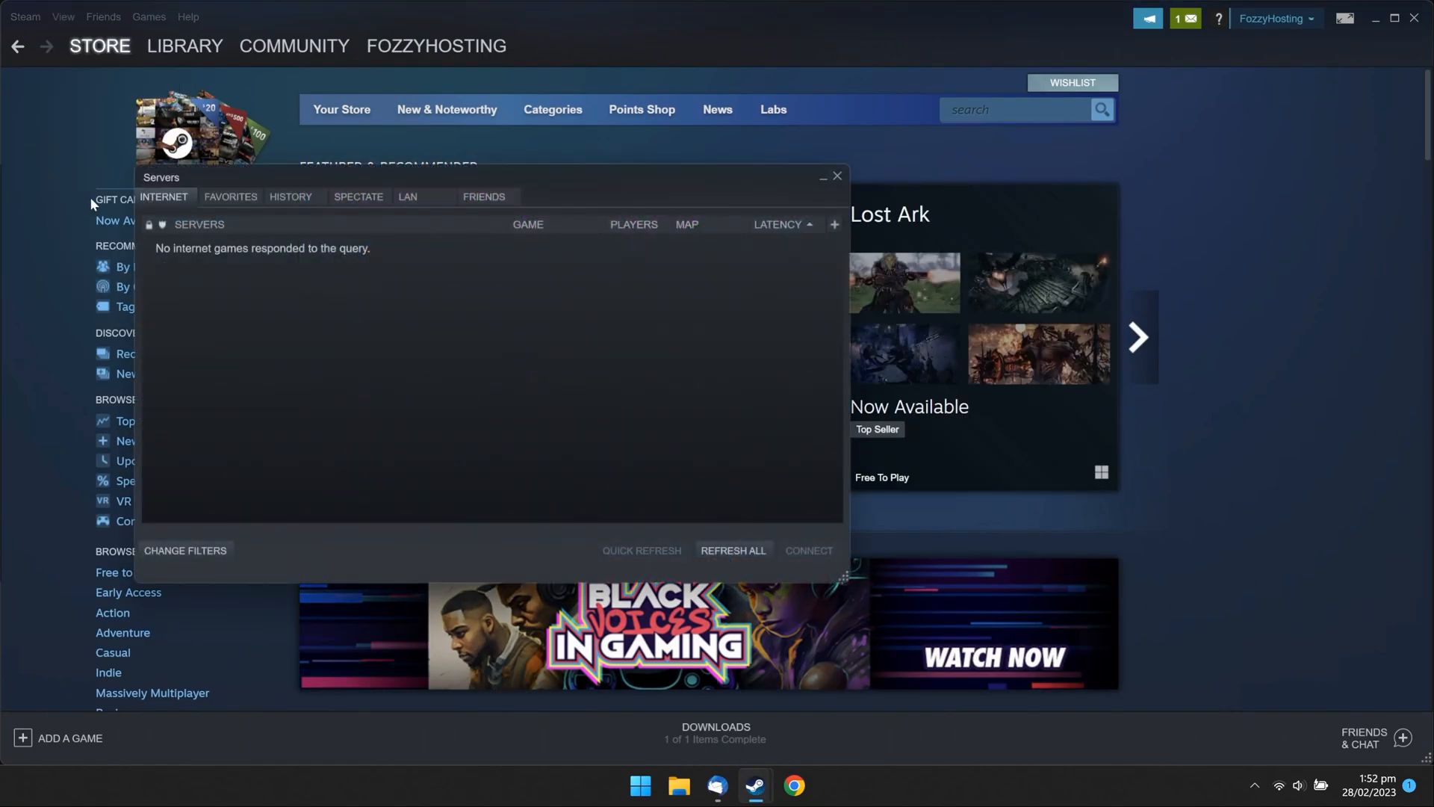
pyautogui.click(230, 196)
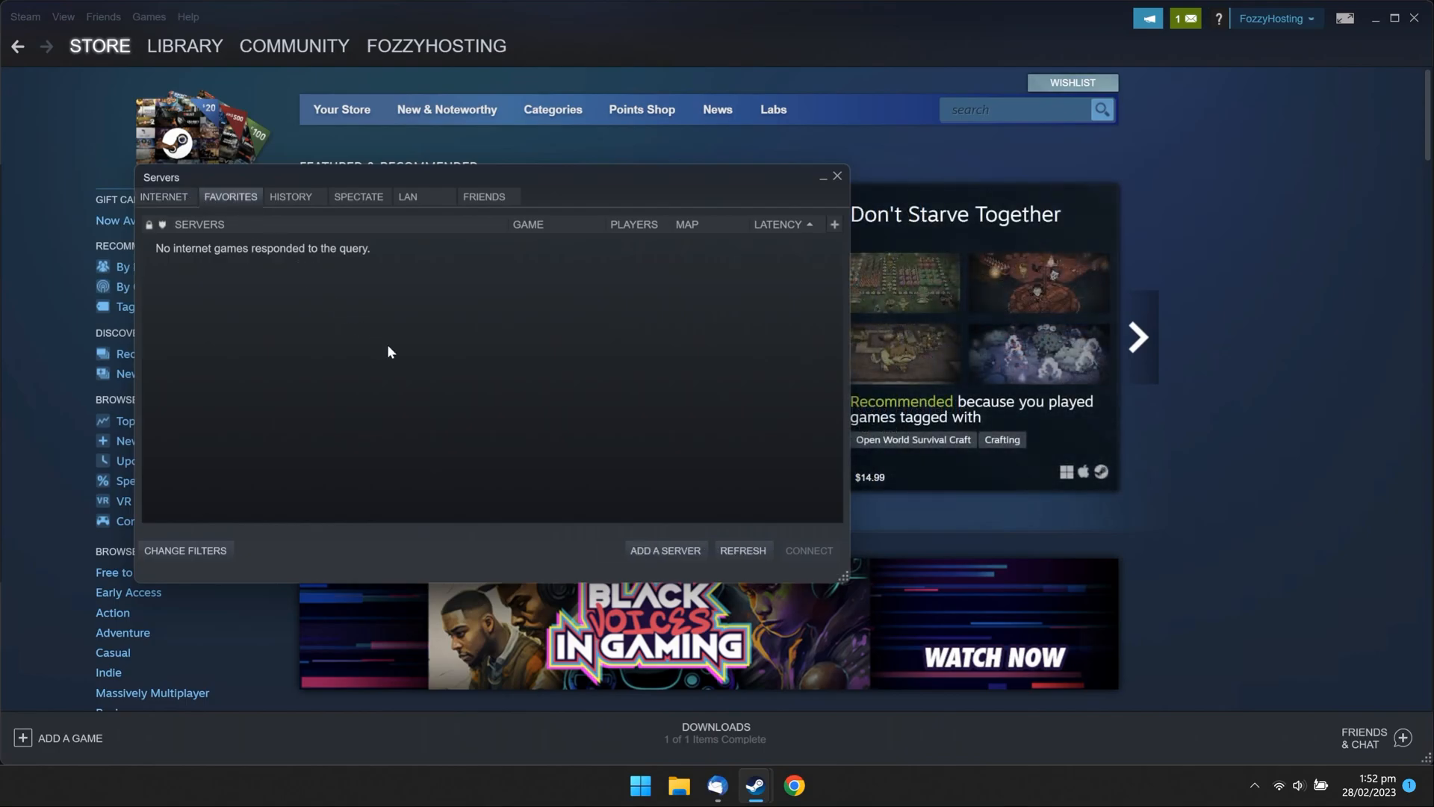
pyautogui.click(664, 550)
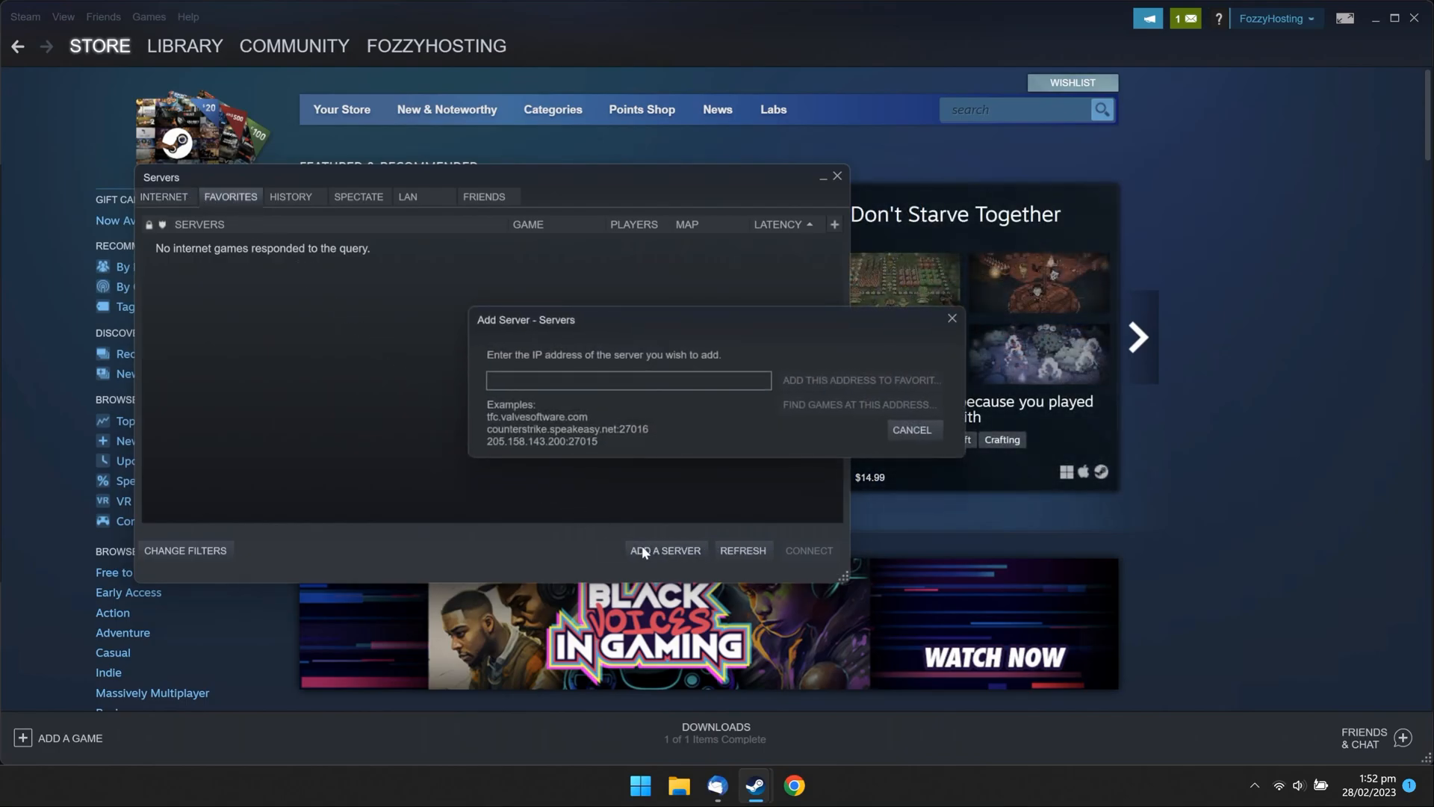
pyautogui.click(717, 786)
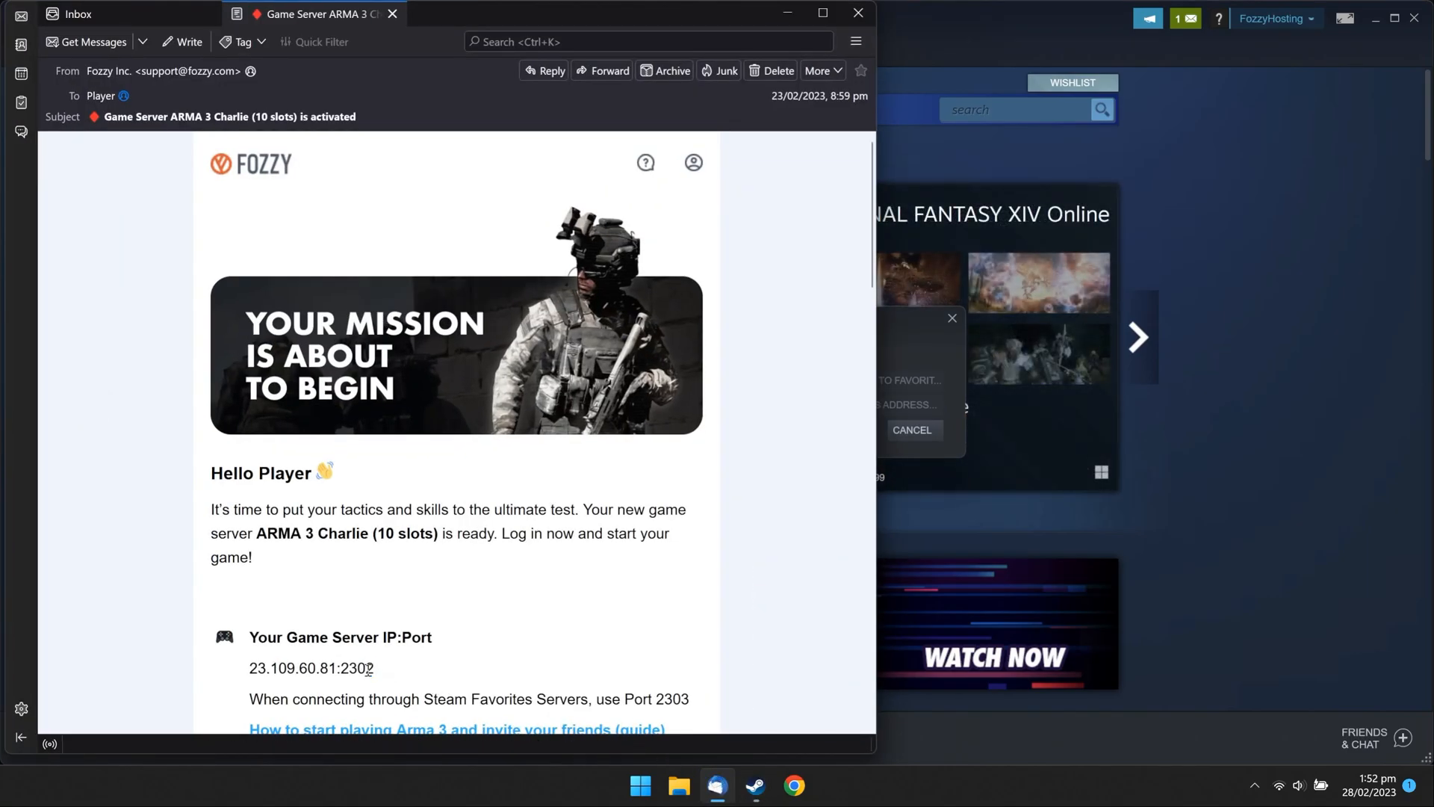
# Step: Select the 23.109.60.81:2302 IP and port line in the Fozzy activation email
pyautogui.tripleClick(310, 668)
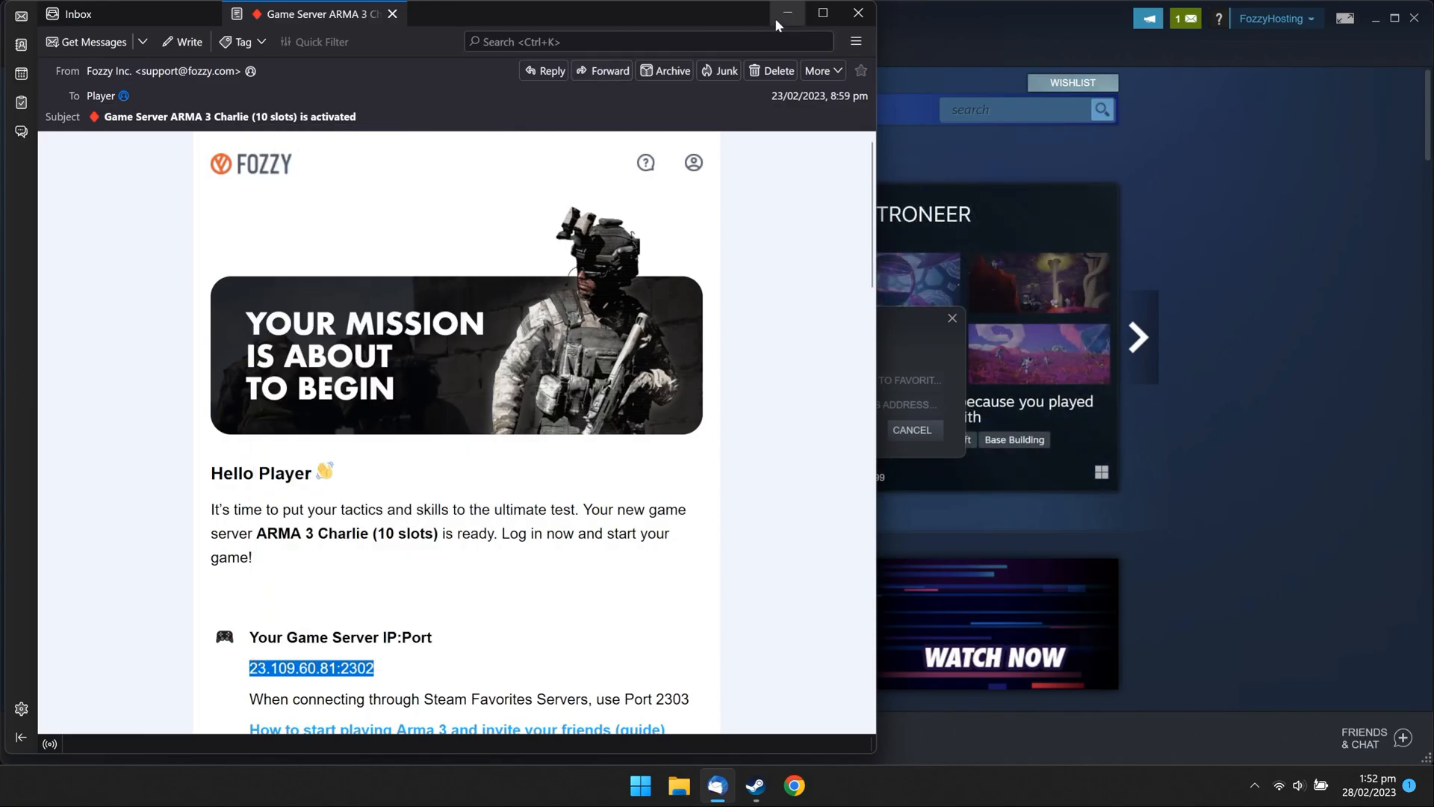
# Step: Paste the copied server address into Add Server and save it to Favorites
pyautogui.click(785, 13)
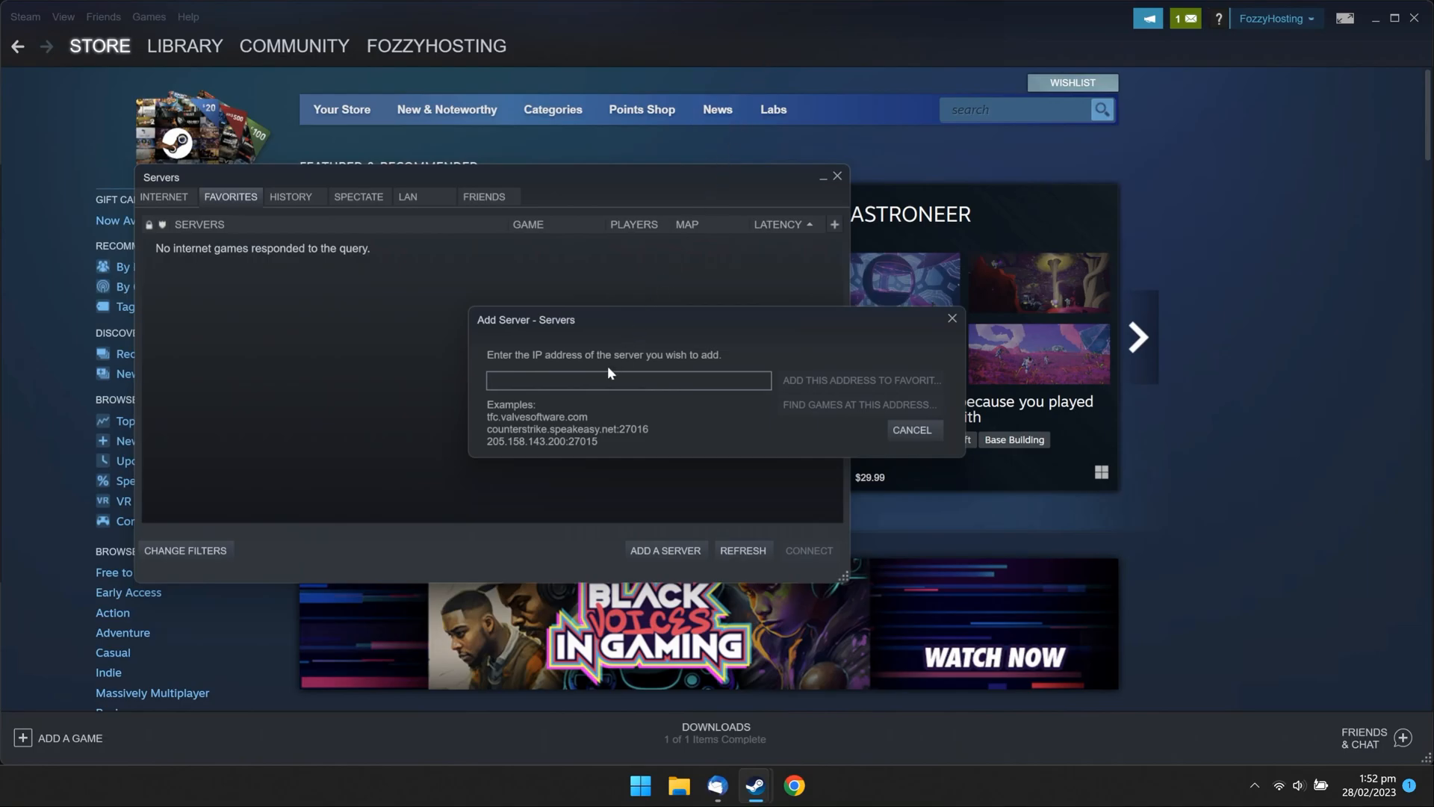
pyautogui.rightClick(628, 380)
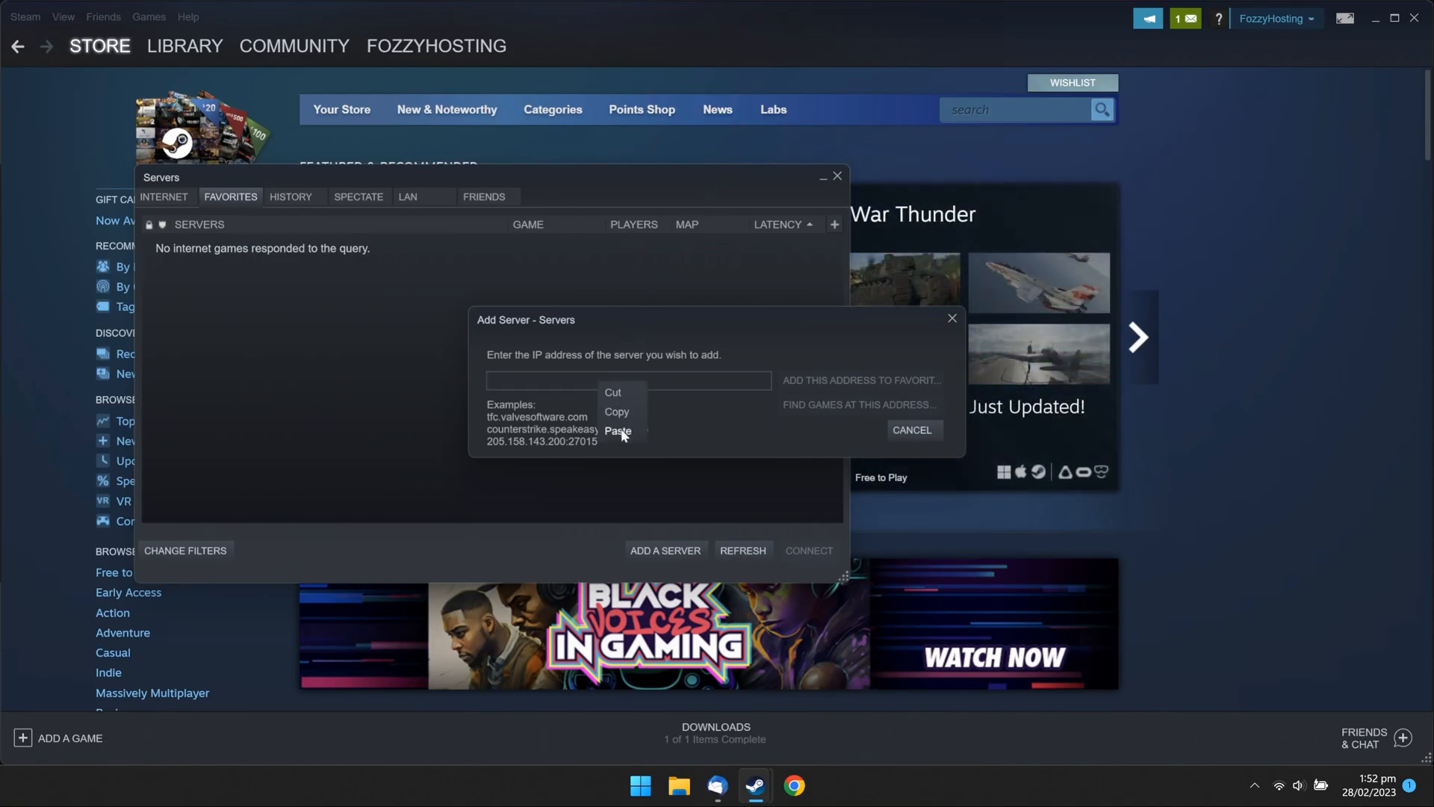
pyautogui.click(617, 431)
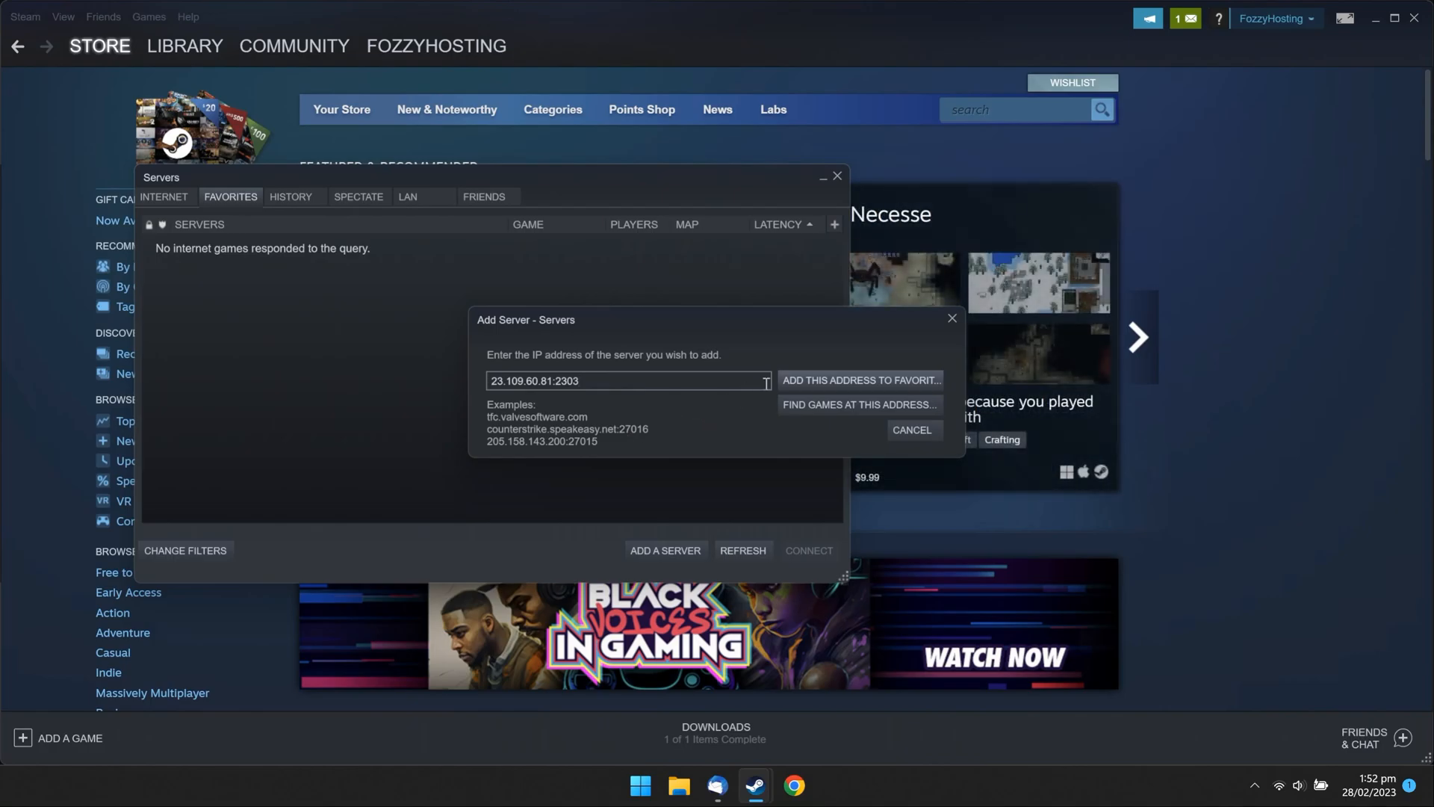
pyautogui.click(860, 383)
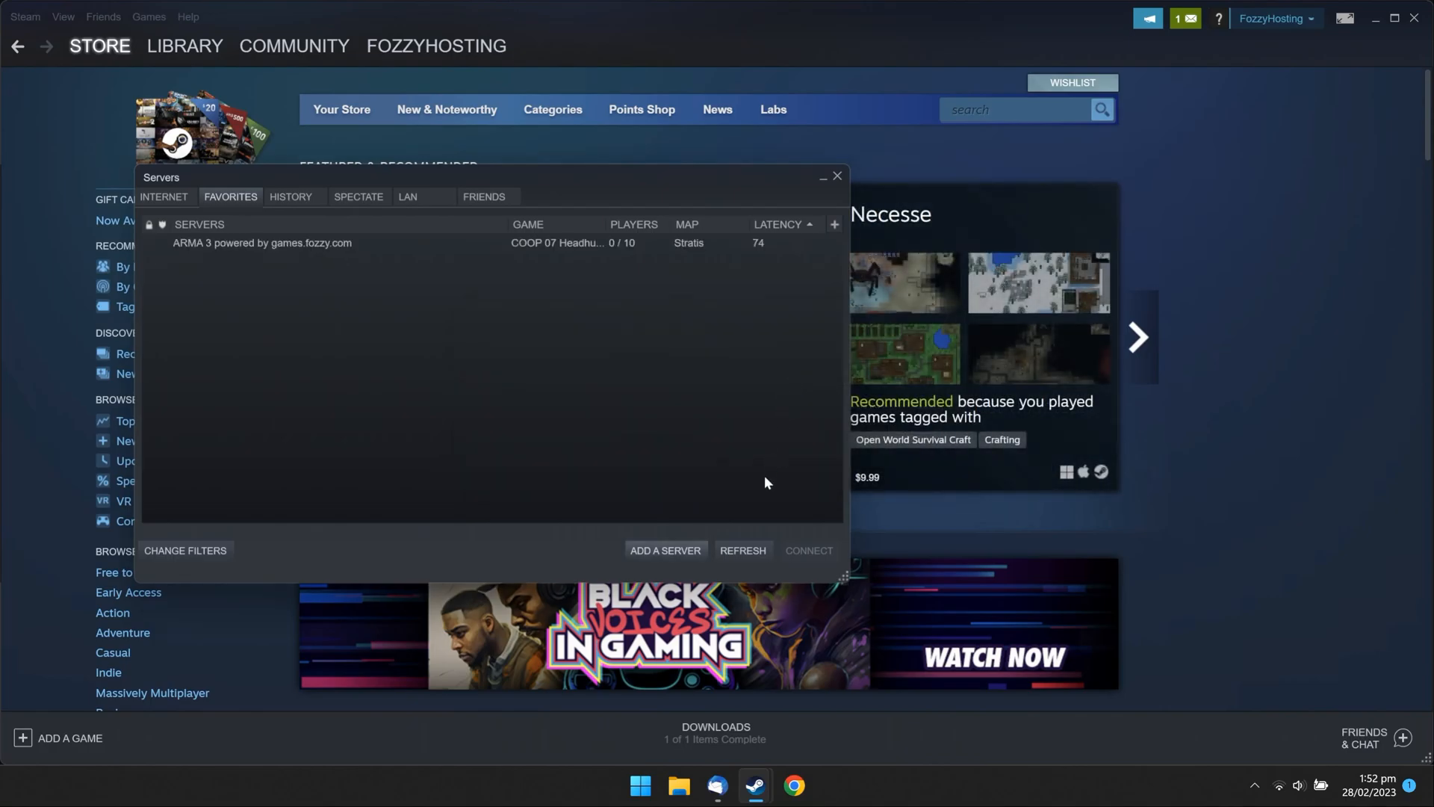
# Step: Refresh Favorites and connect to the ARMA 3 powered by games.fozzy.com server
pyautogui.click(742, 550)
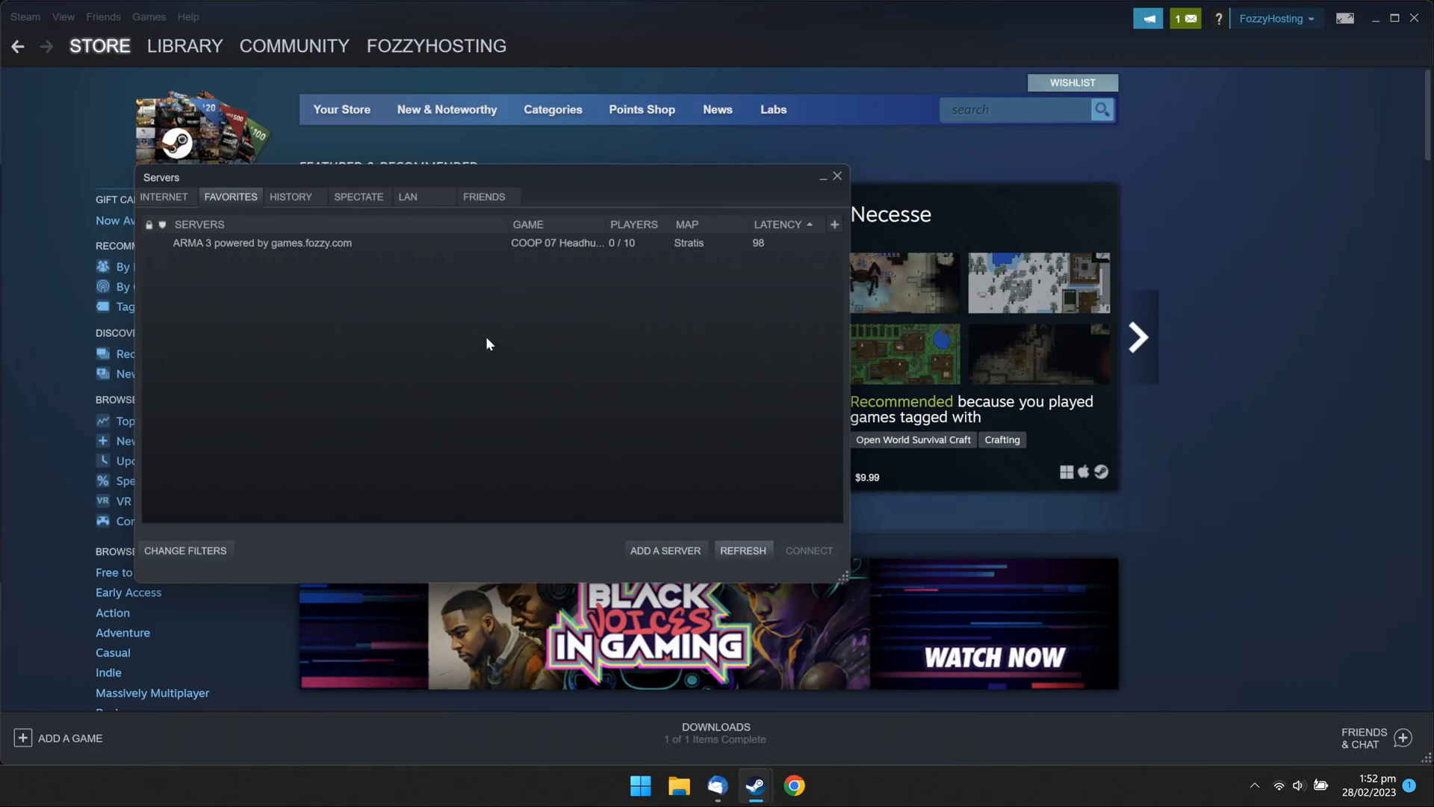
pyautogui.click(262, 242)
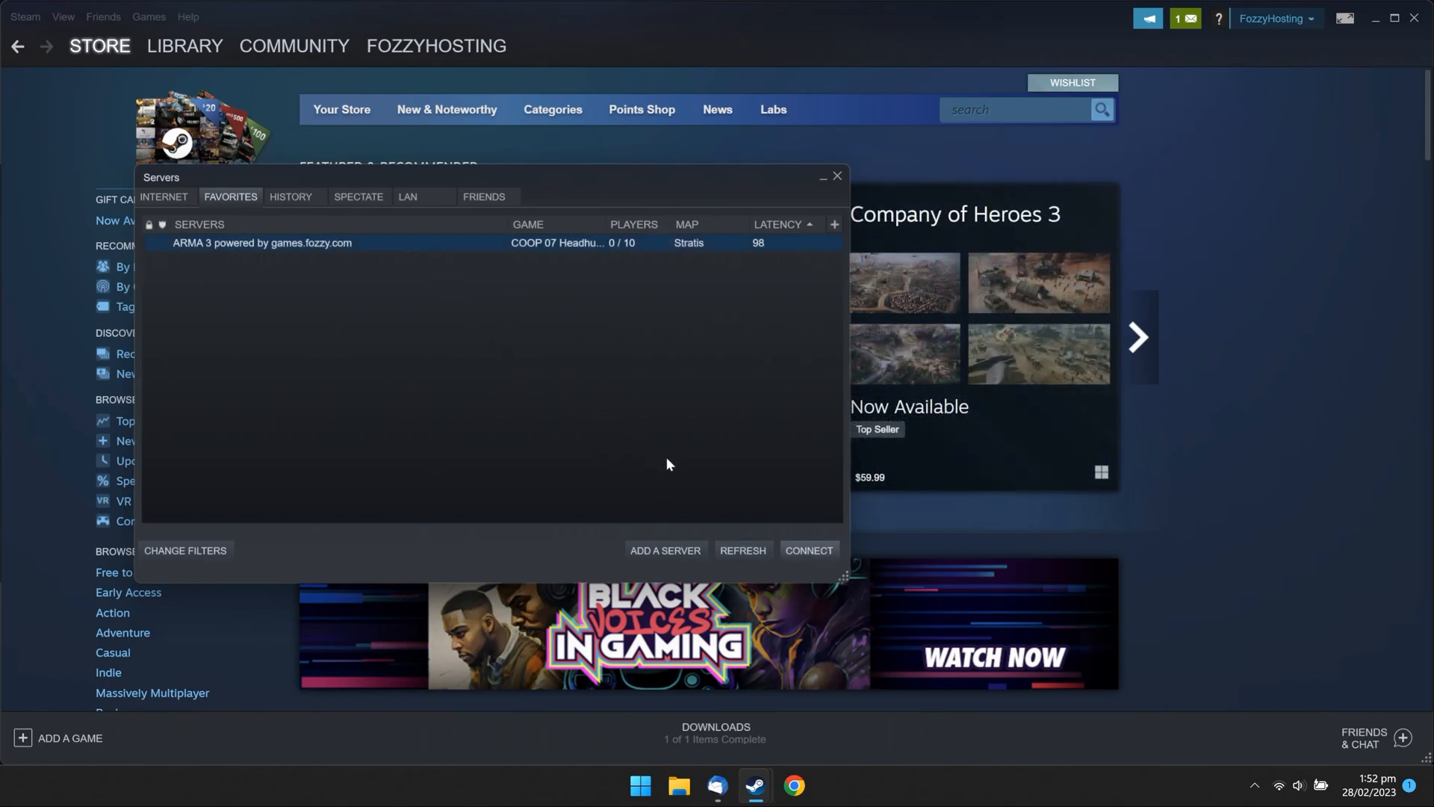
pyautogui.click(807, 550)
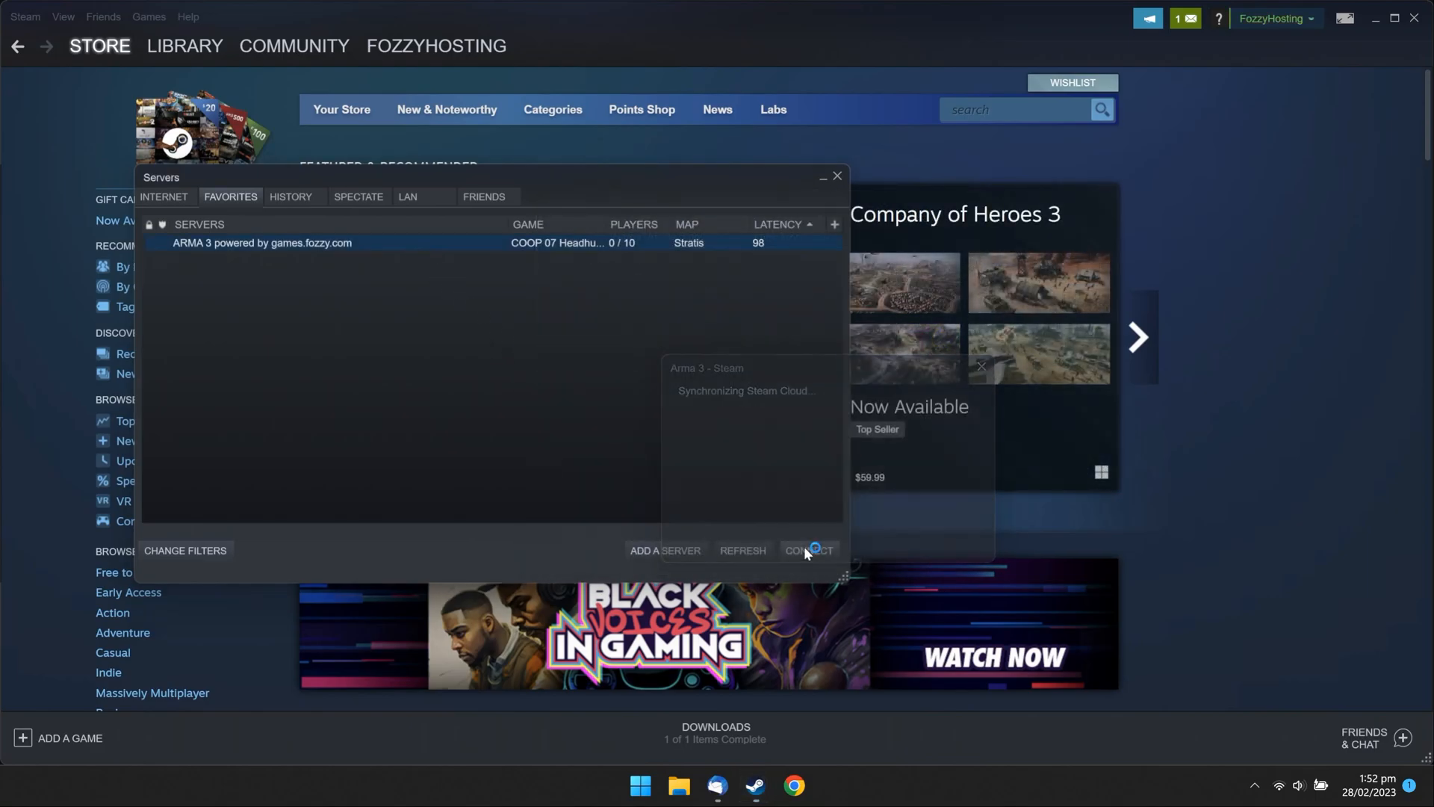
pyautogui.click(809, 550)
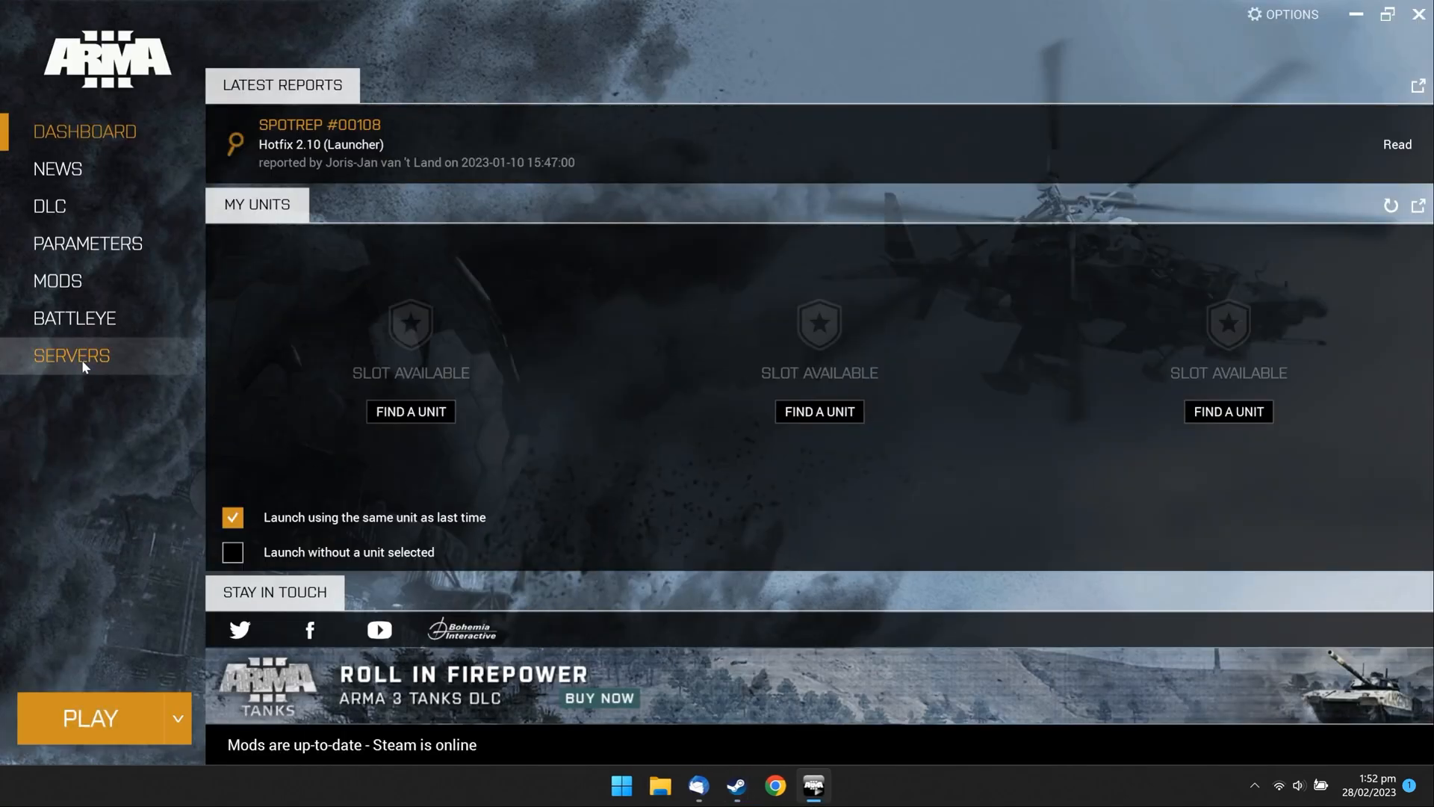
# Step: Go to the Arma 3 Launcher's Servers page for a direct connection
pyautogui.click(72, 355)
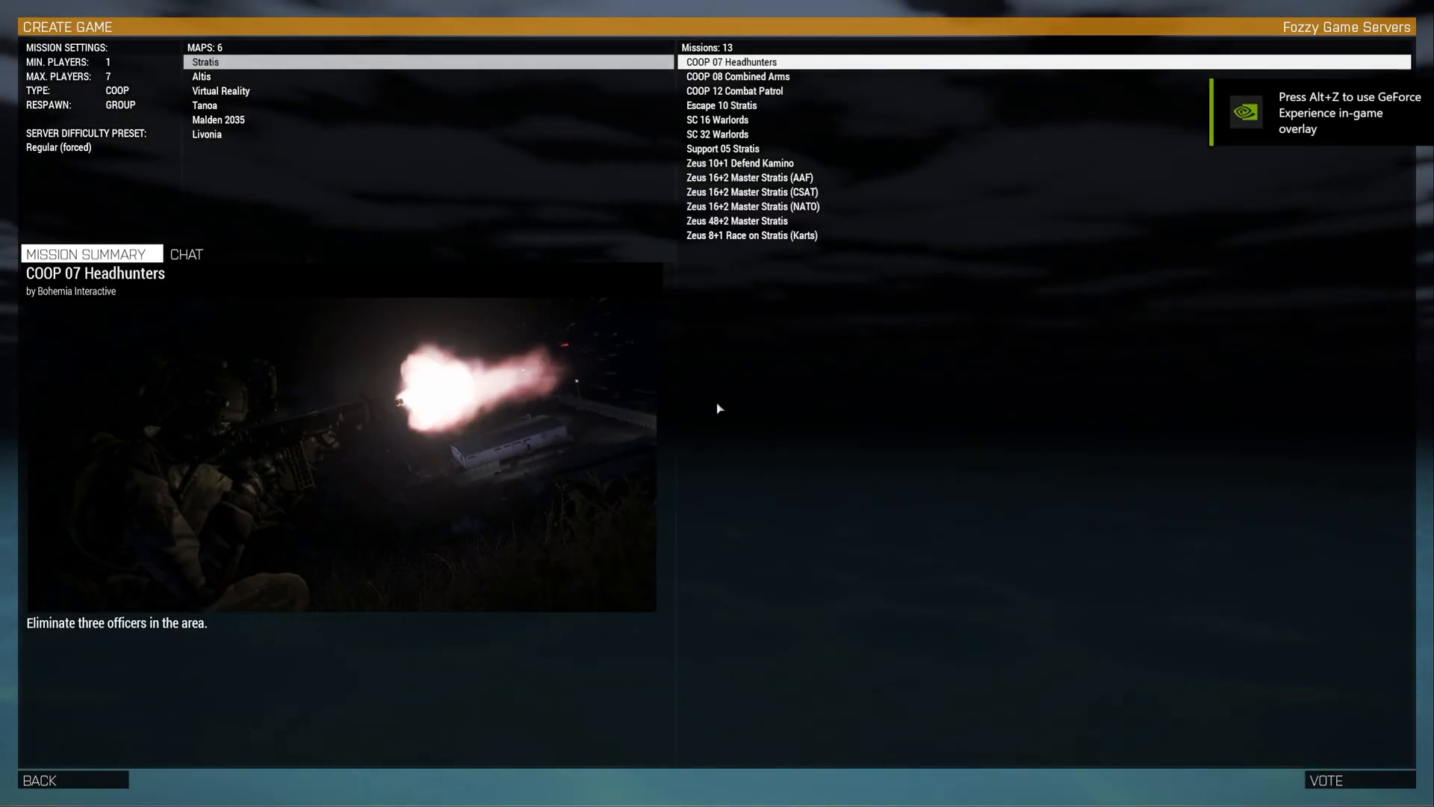
# Step: Vote for COOP 07 Headhunters and confirm the Squad Leader role in Alpha 1-1
pyautogui.click(1325, 780)
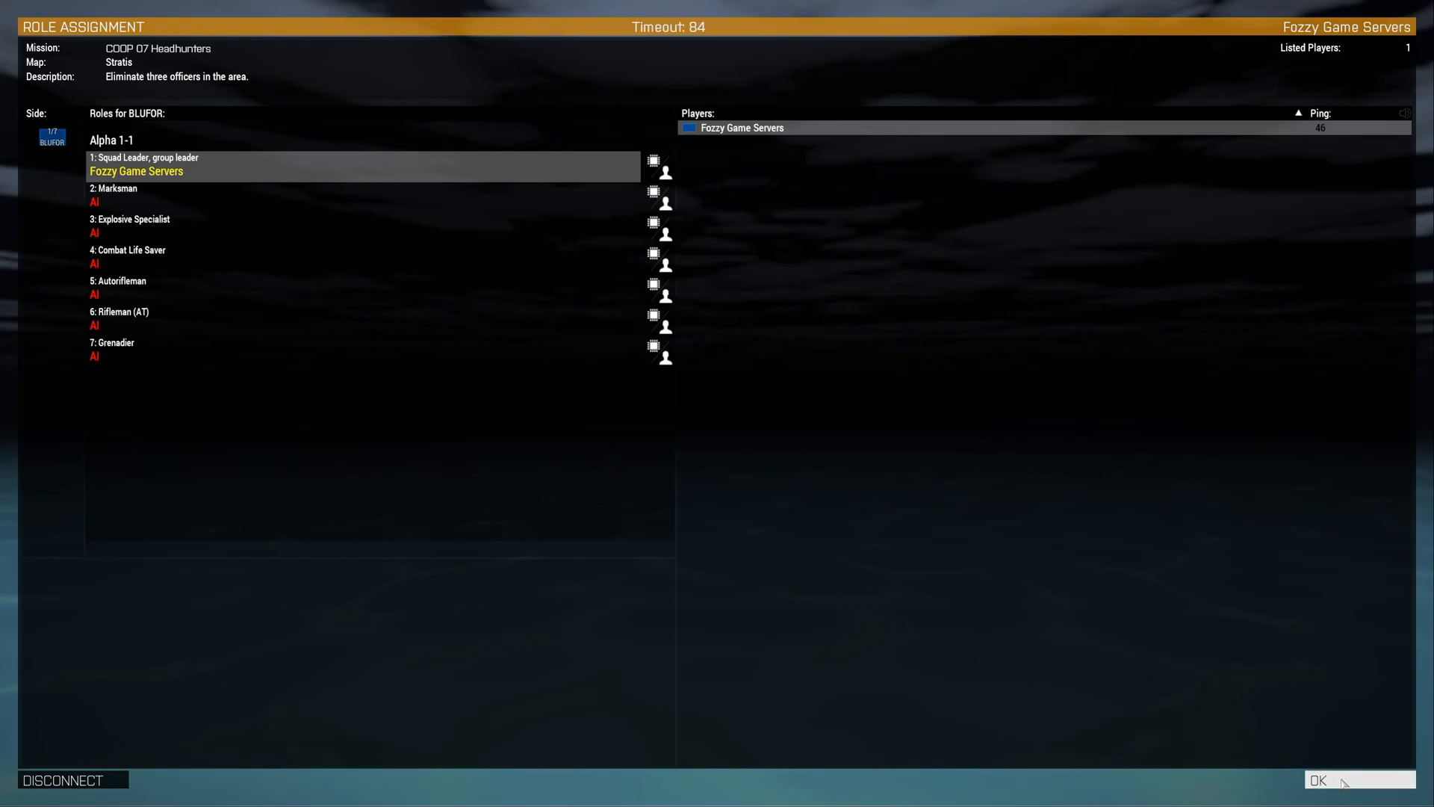
pyautogui.click(1317, 779)
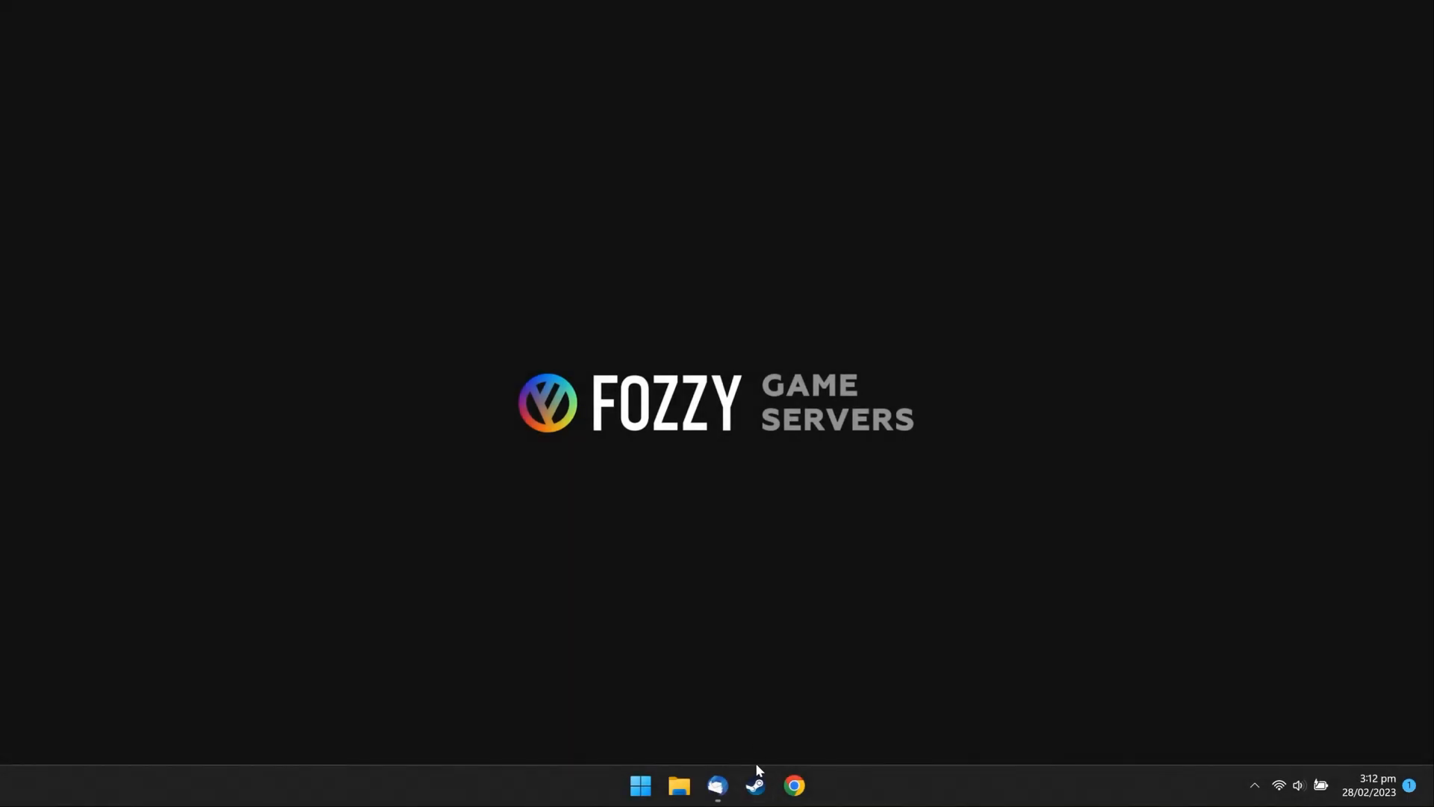
# Step: Relaunch Arma 3 with PLAY from the Steam library
pyautogui.click(754, 785)
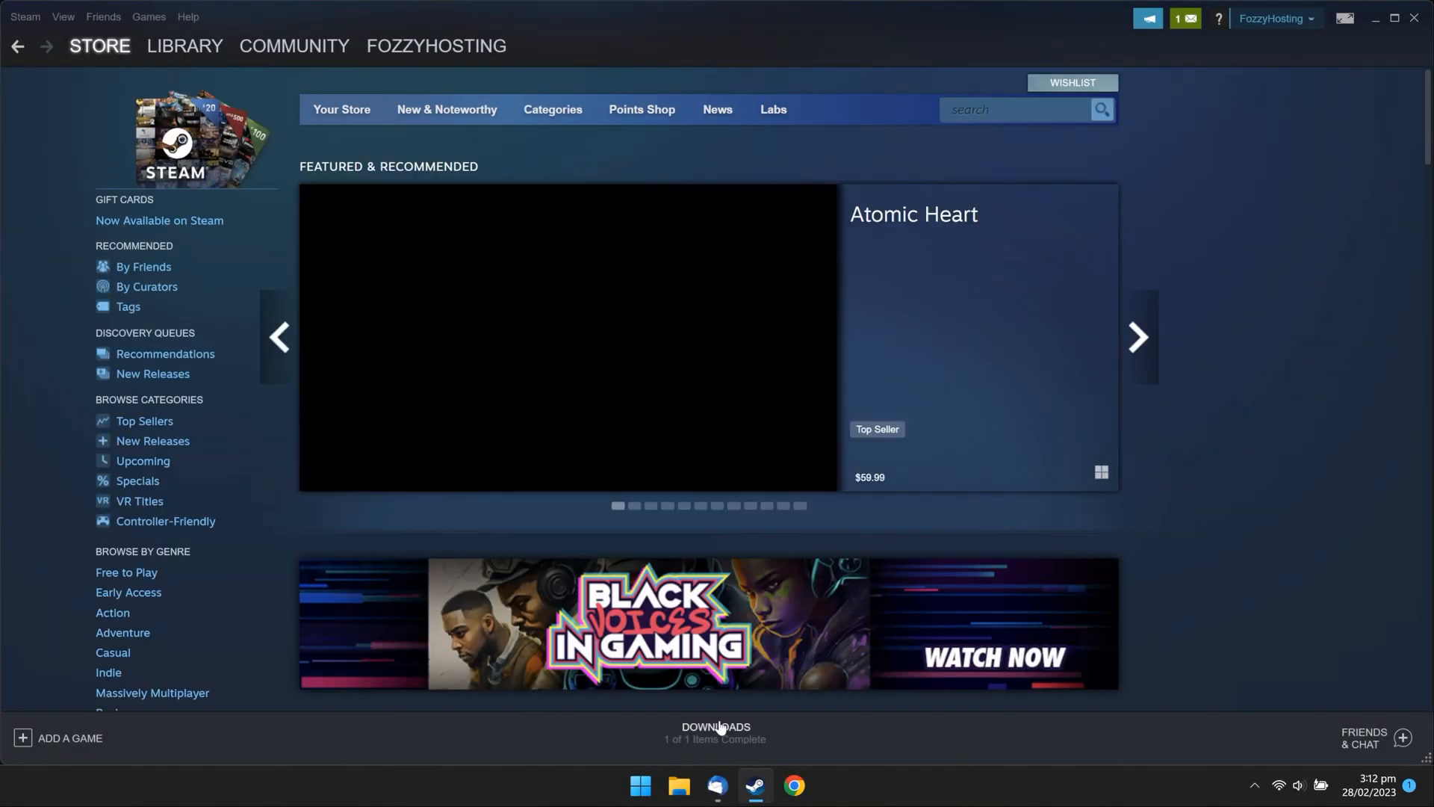
pyautogui.click(184, 46)
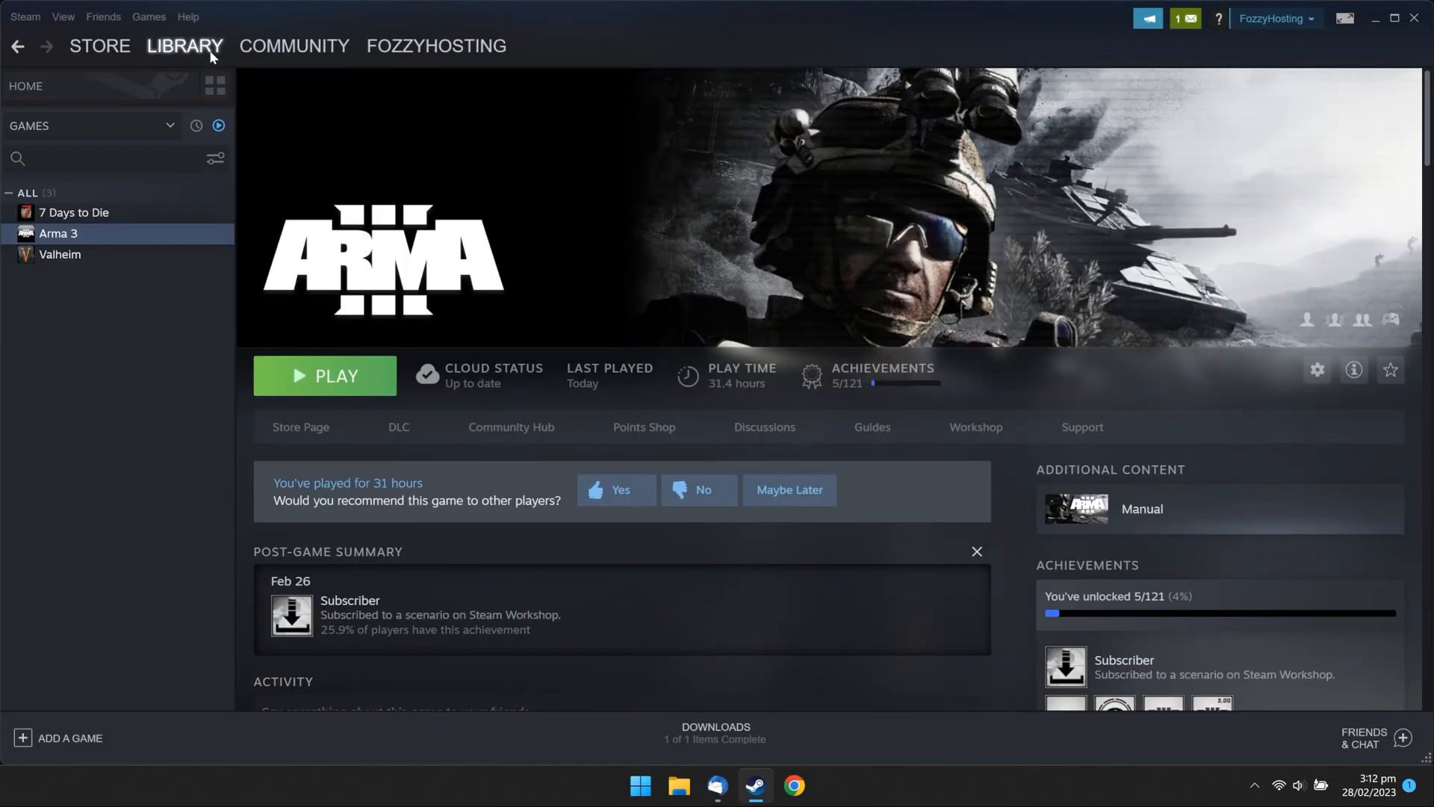
pyautogui.moveTo(323, 375)
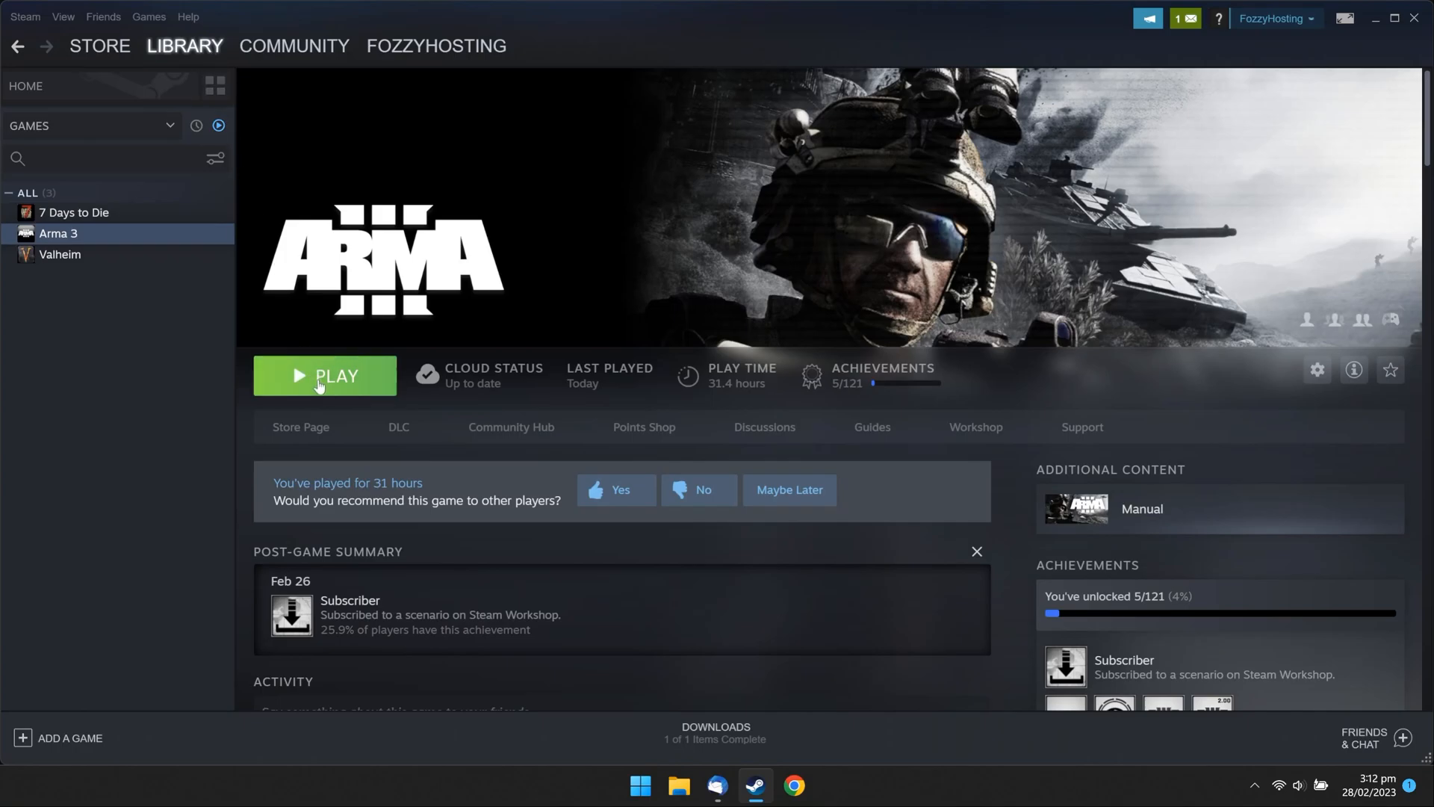
pyautogui.click(323, 375)
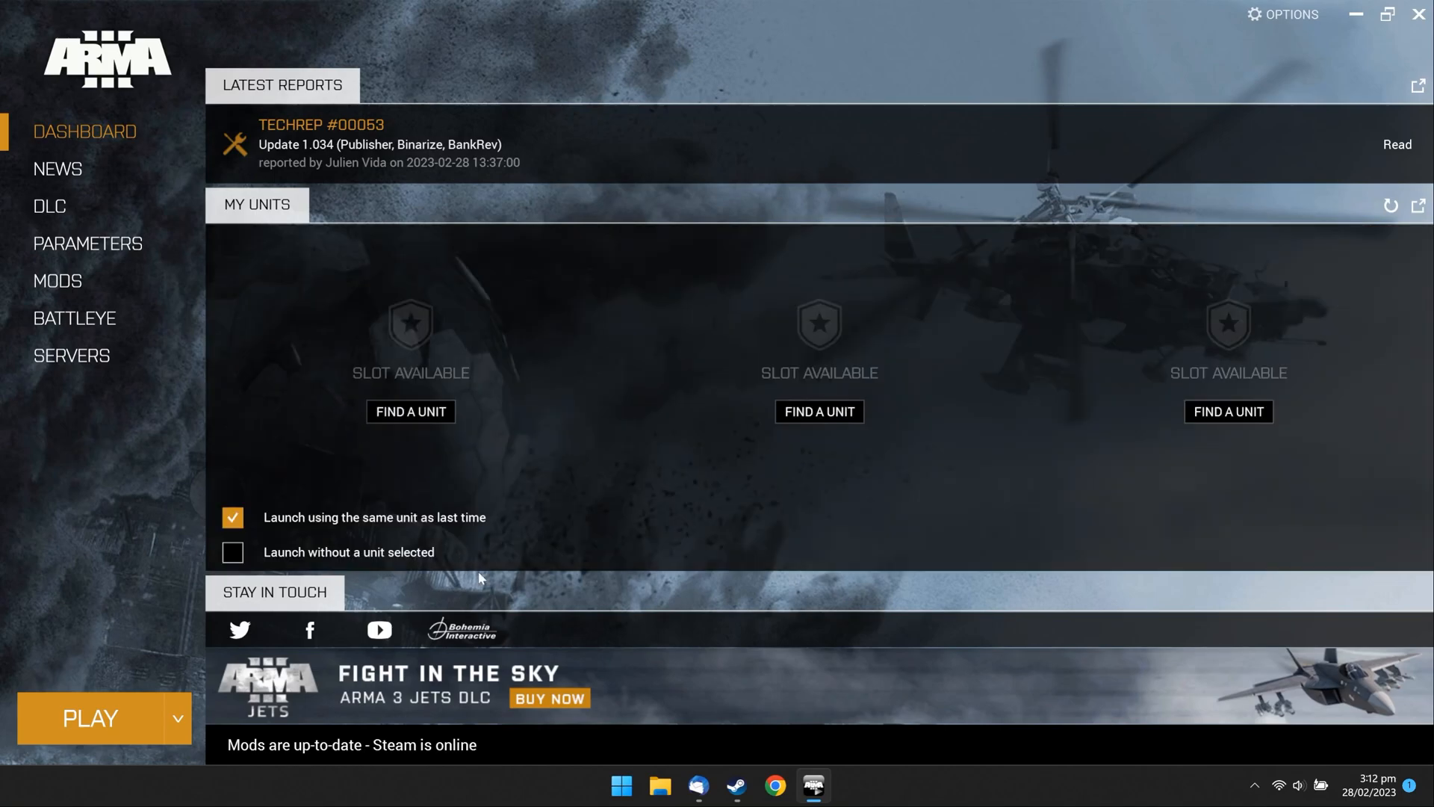
# Step: Copy server IP 23.109.60.81 from the activation email, then return to the launcher
pyautogui.click(697, 786)
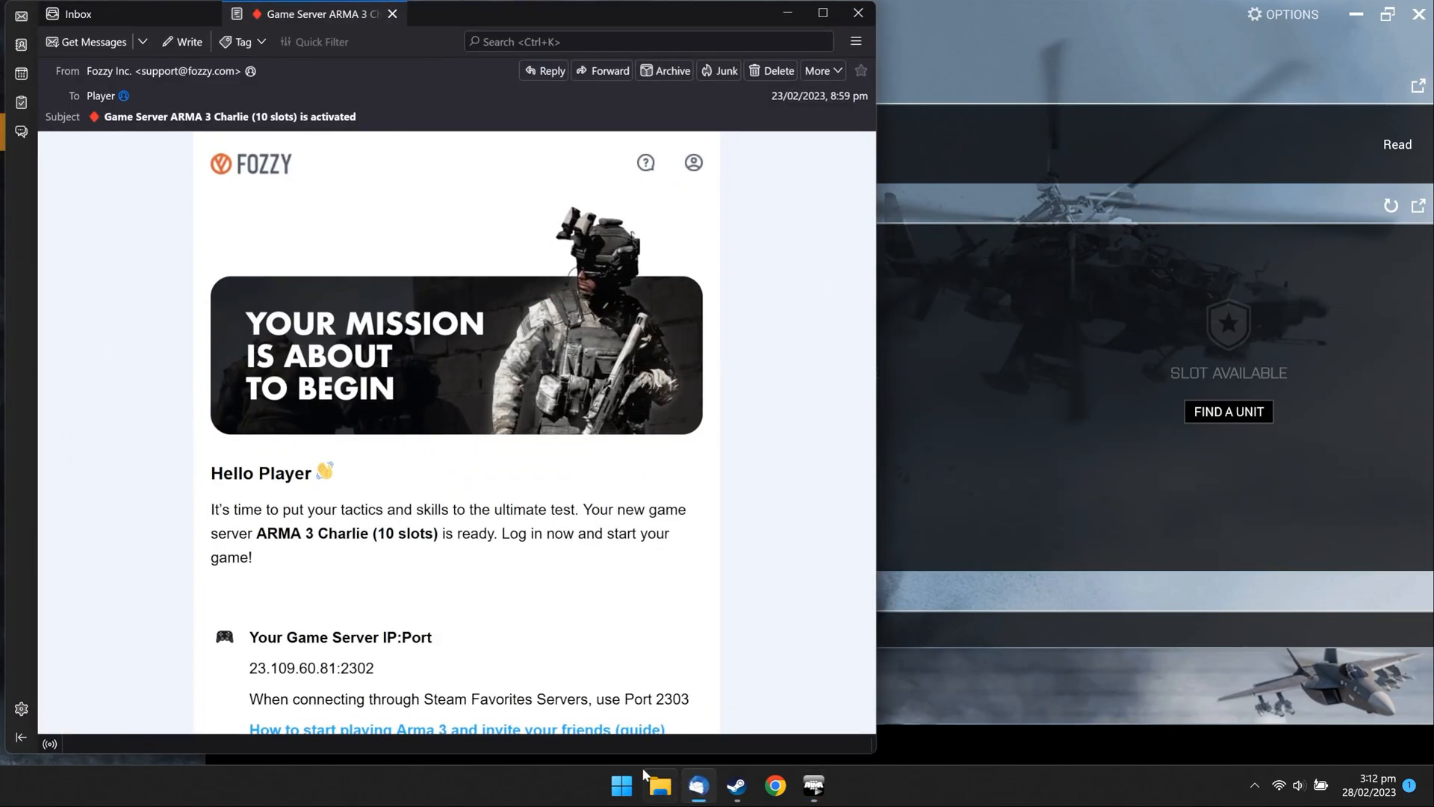
pyautogui.doubleClick(292, 668)
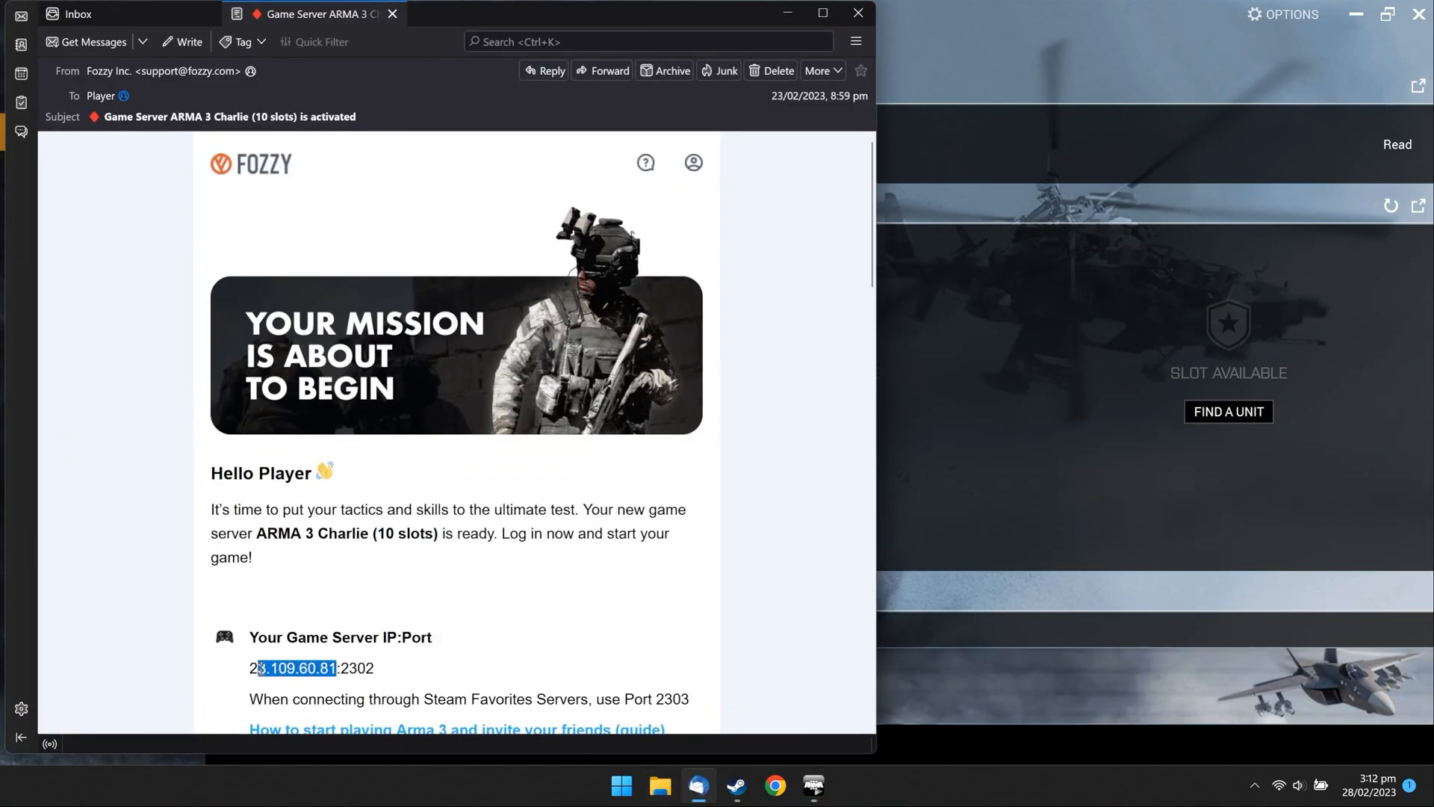
pyautogui.rightClick(292, 667)
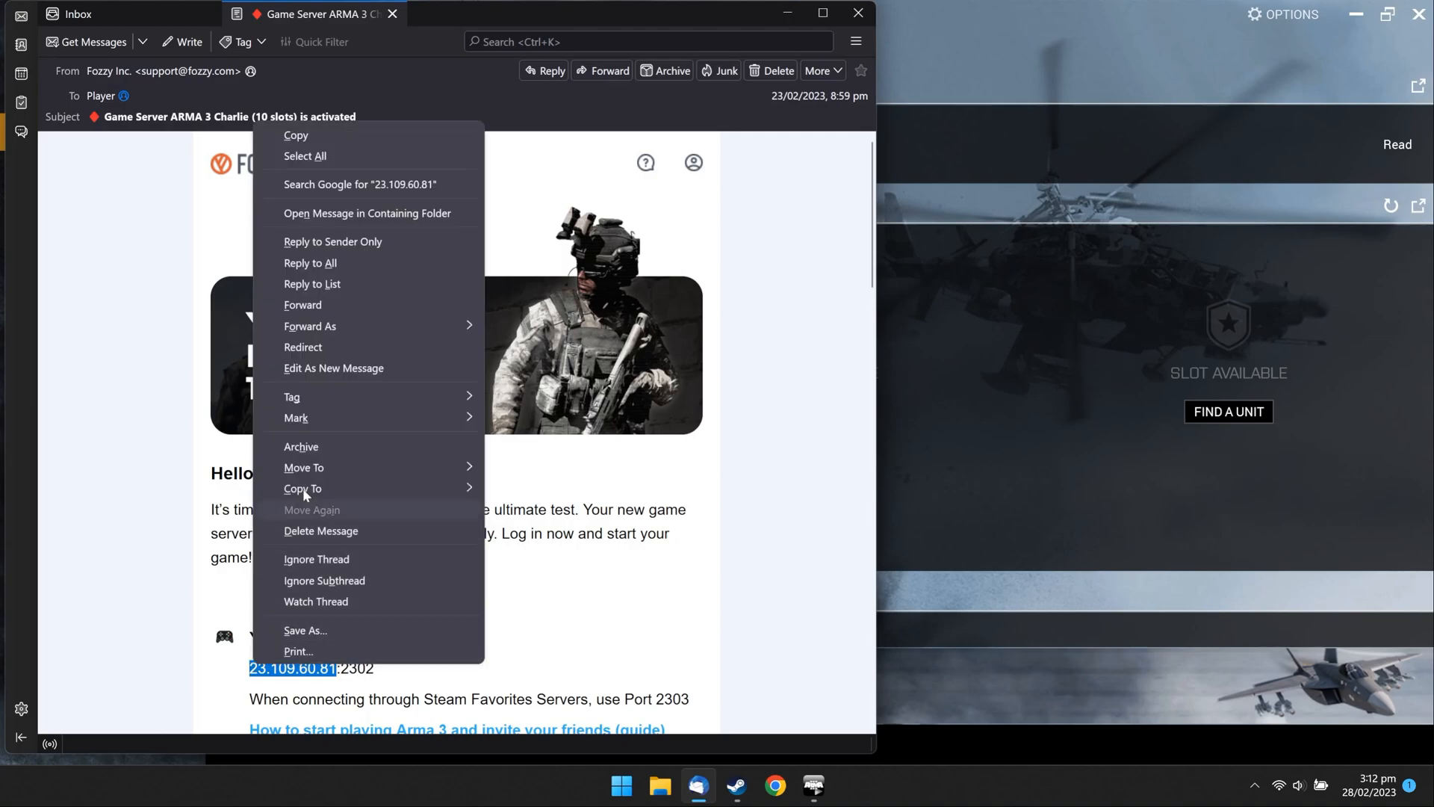
pyautogui.click(334, 144)
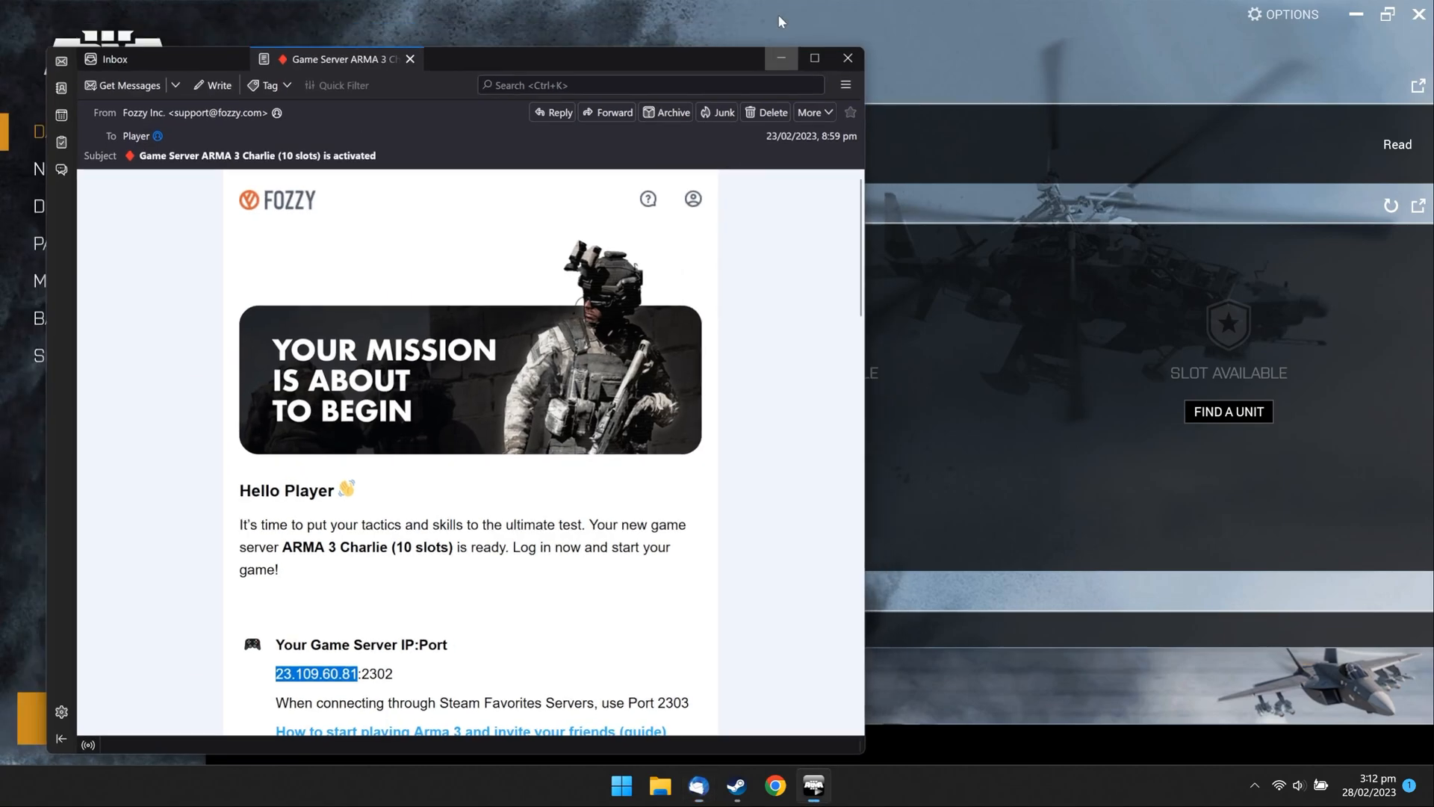
pyautogui.click(845, 57)
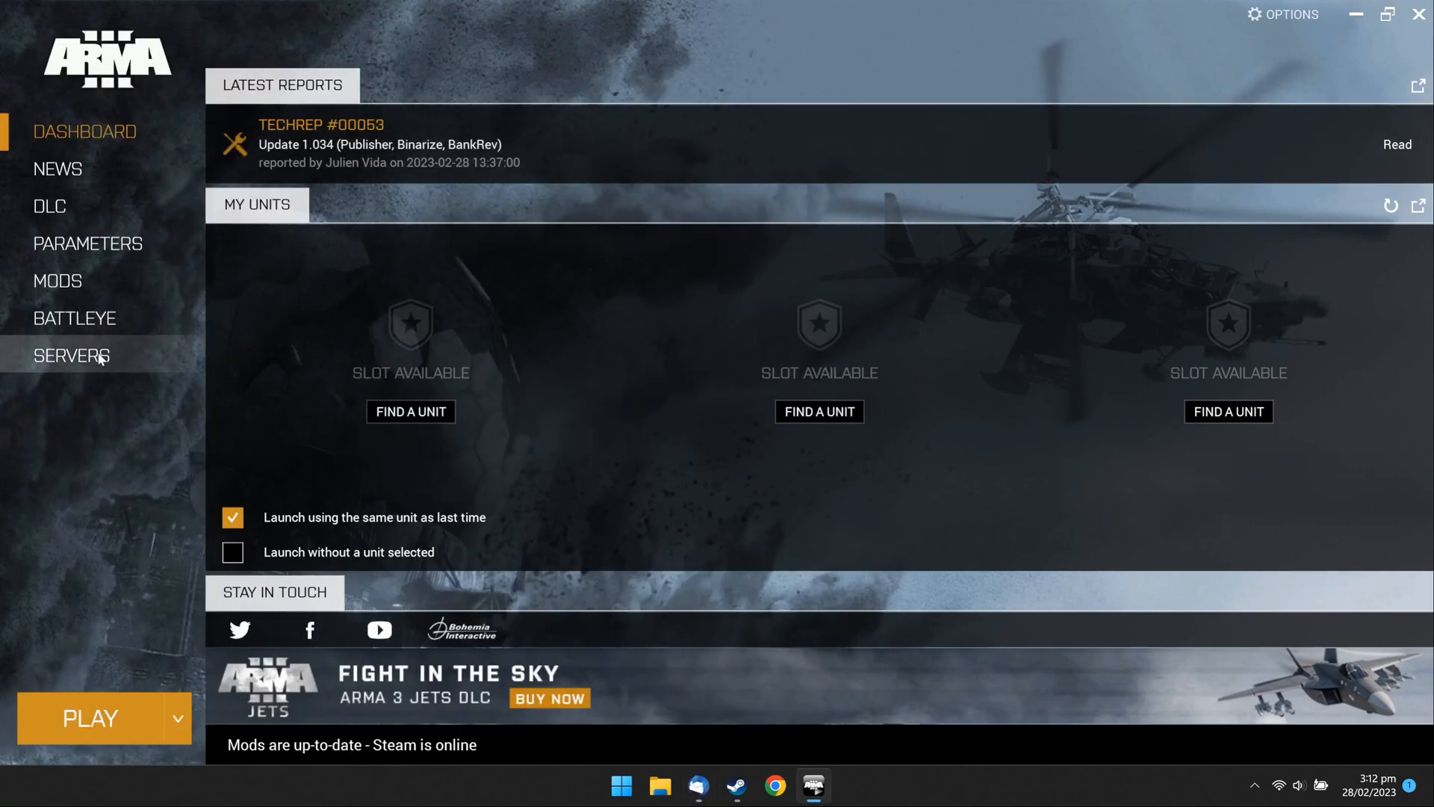
# Step: Direct connect to server 23.109.60.81 from the launcher's Servers page
pyautogui.click(72, 354)
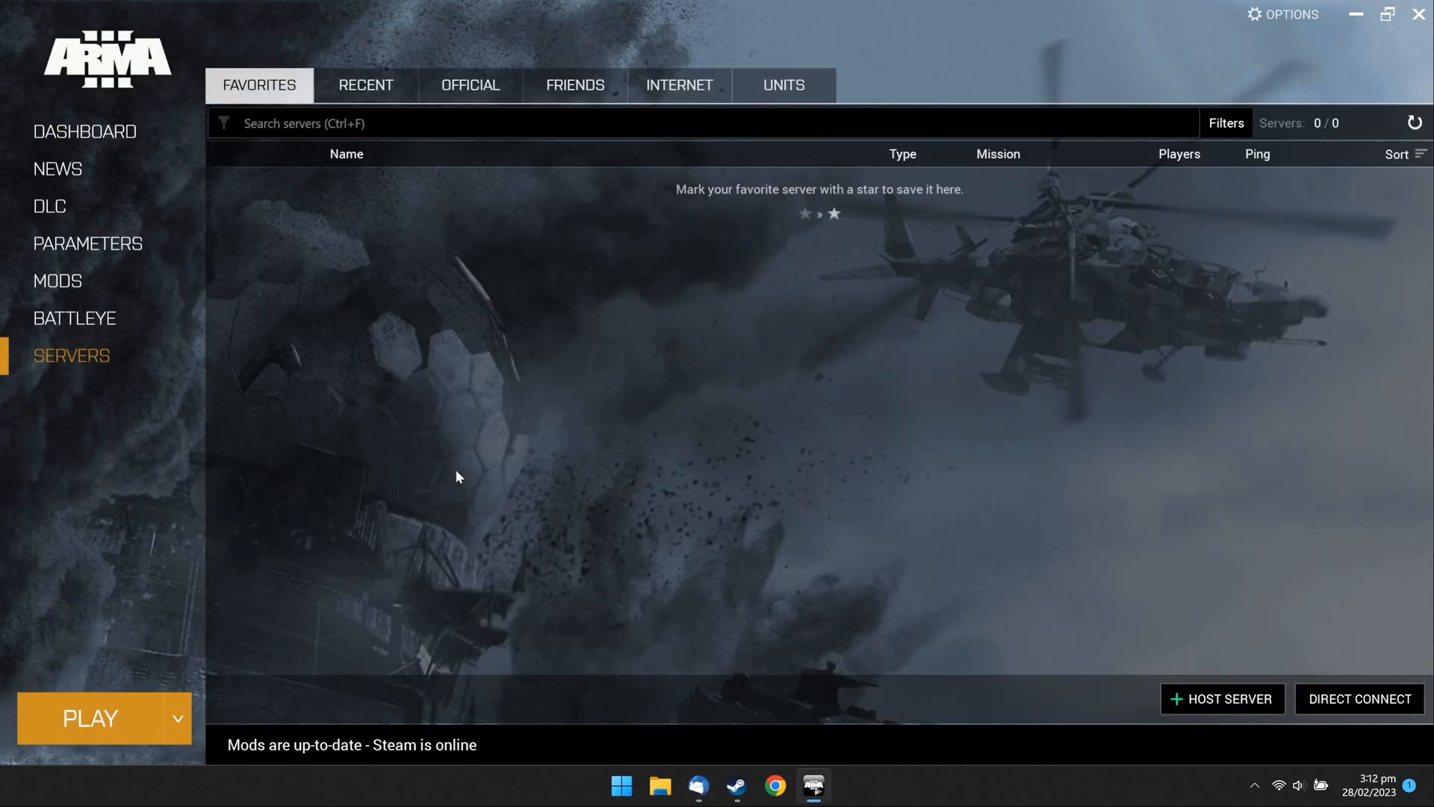
pyautogui.click(1359, 699)
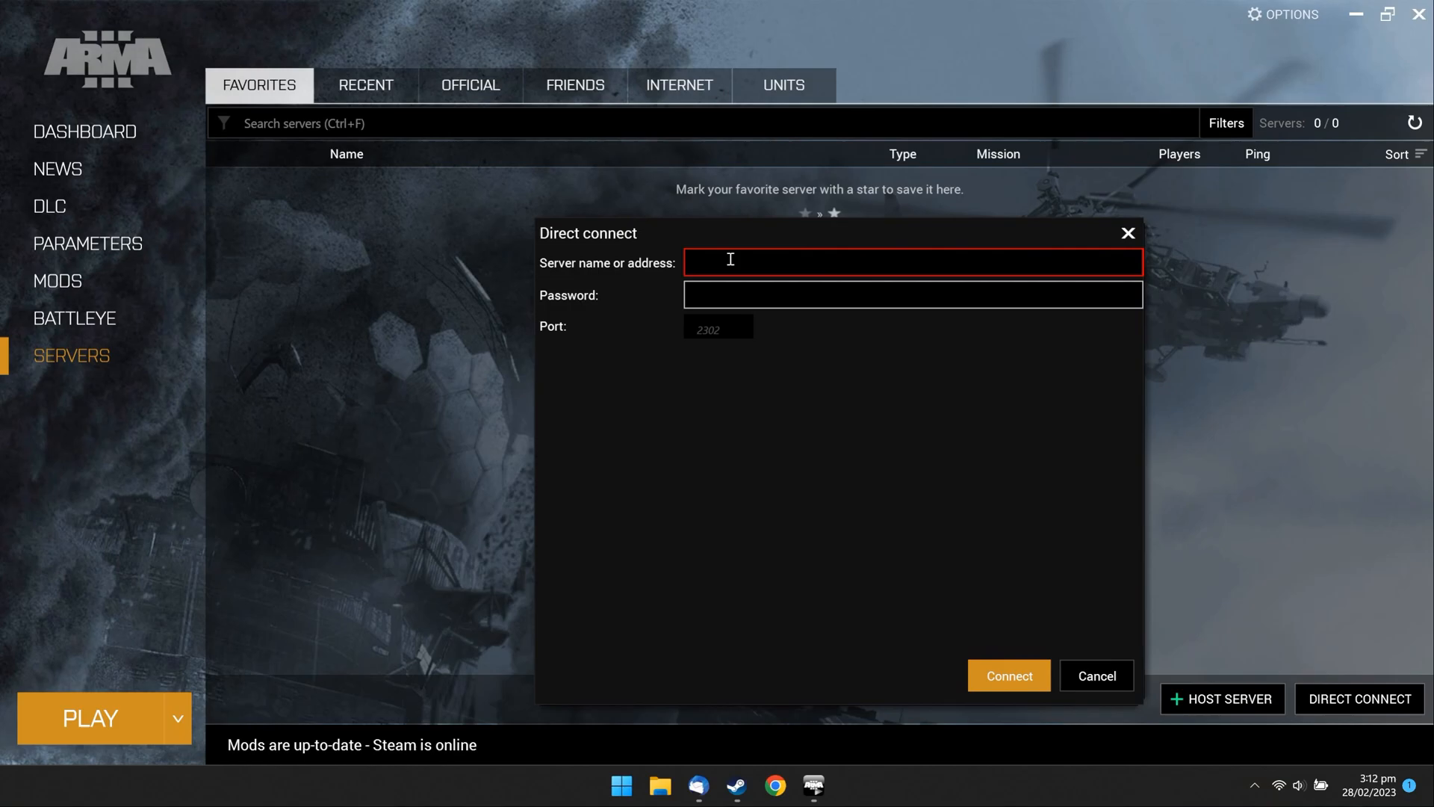
pyautogui.write('23.109.60.81')
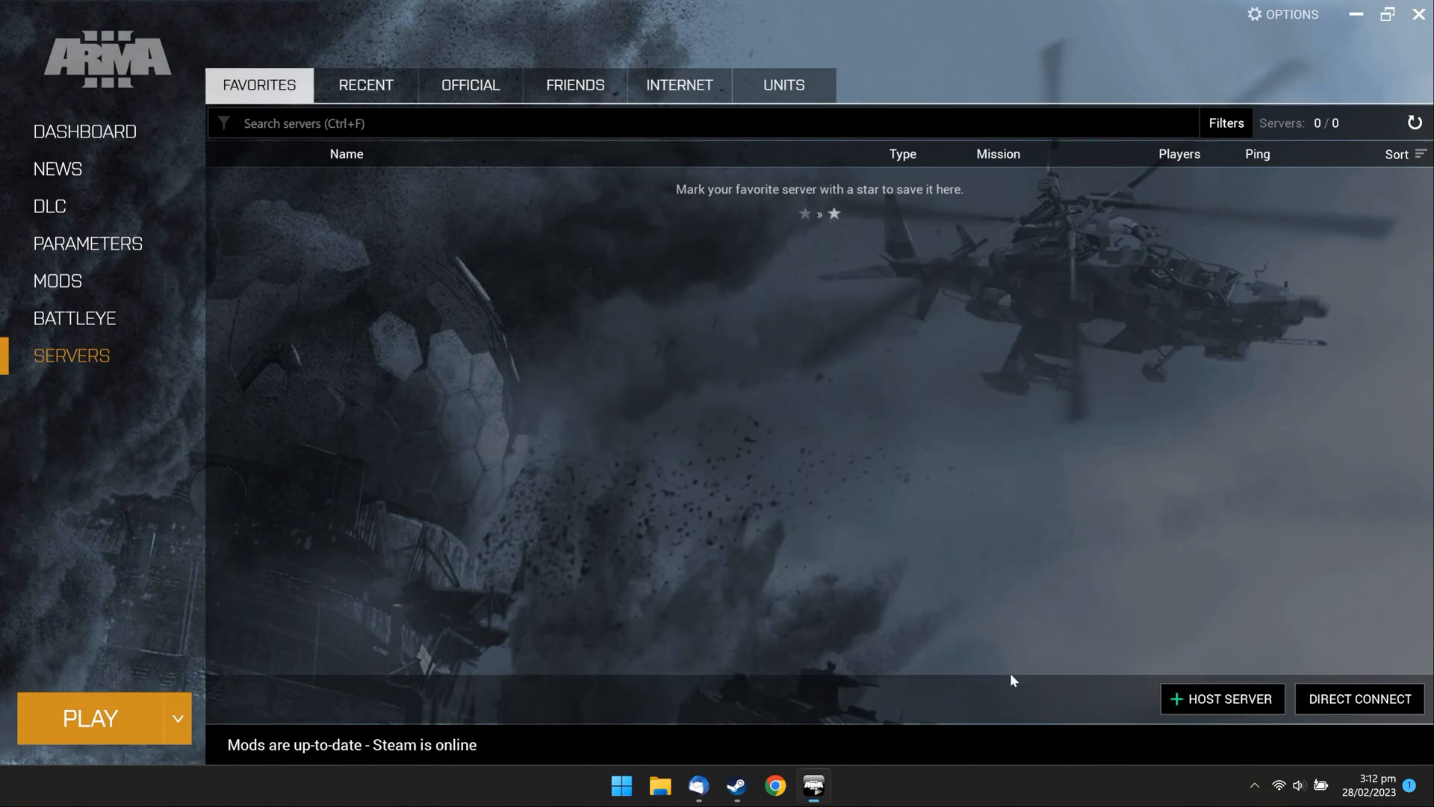
pyautogui.click(1222, 698)
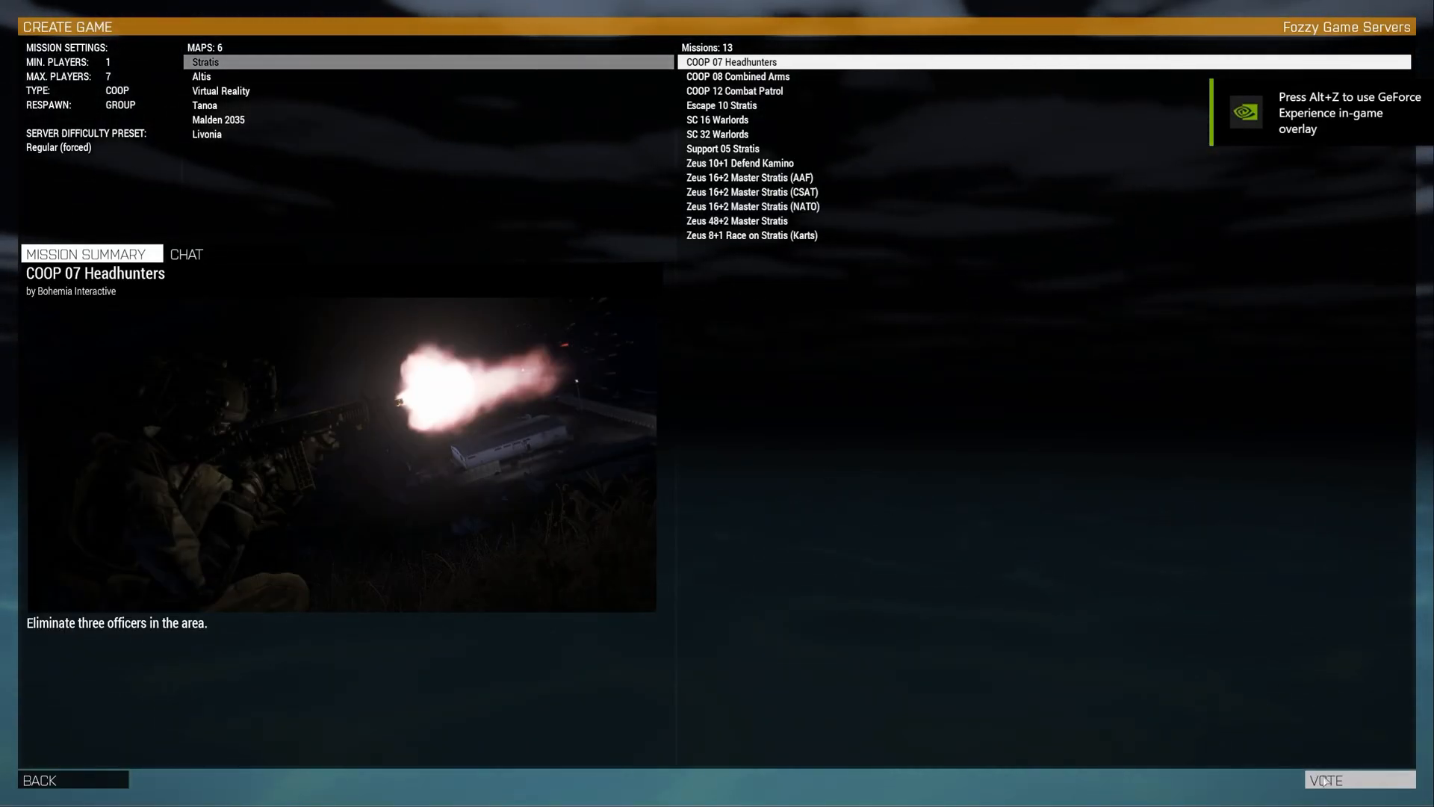
# Step: Vote for COOP 07 Headhunters, take the Squad Leader slot, and load the briefing map
pyautogui.click(1358, 779)
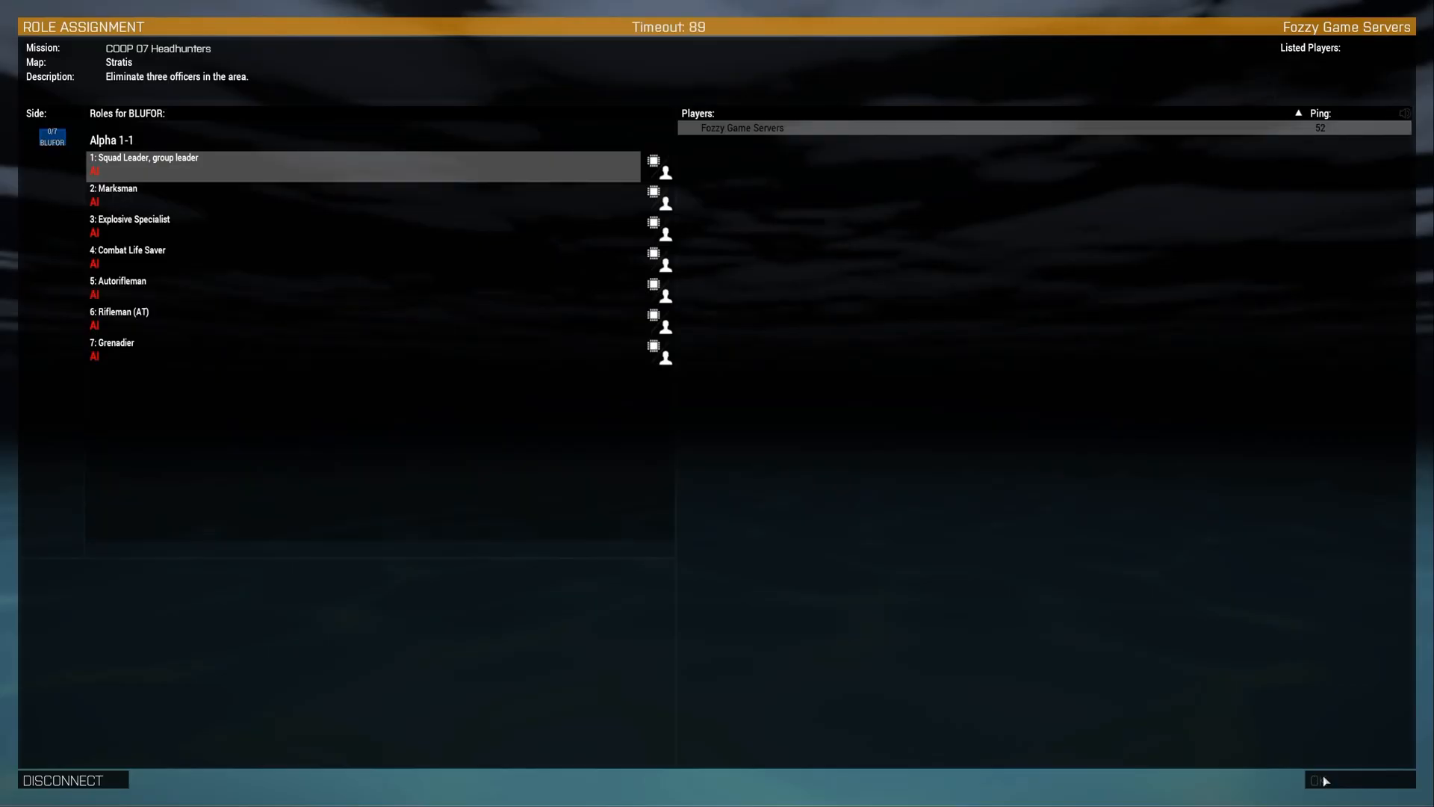
pyautogui.click(366, 166)
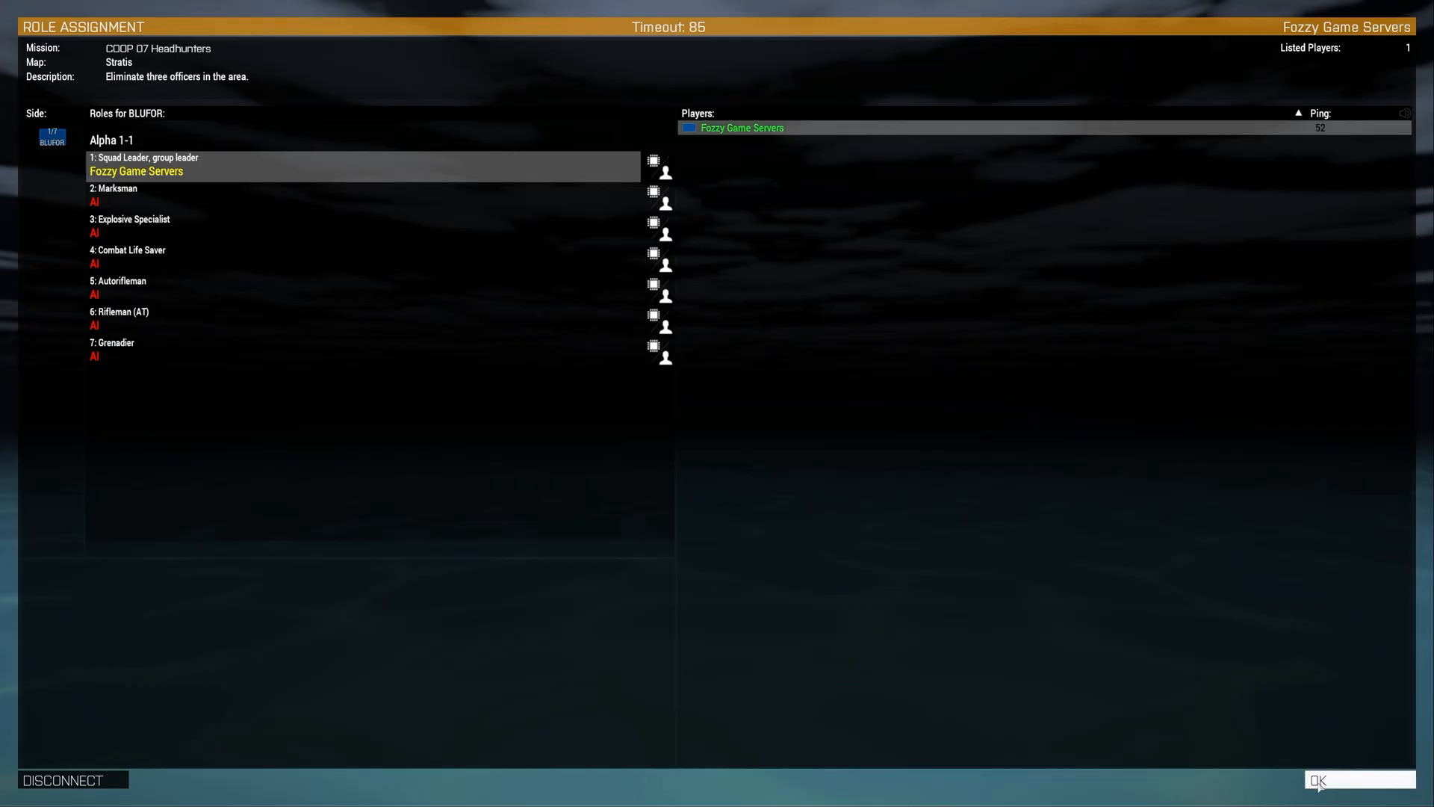
pyautogui.click(1357, 779)
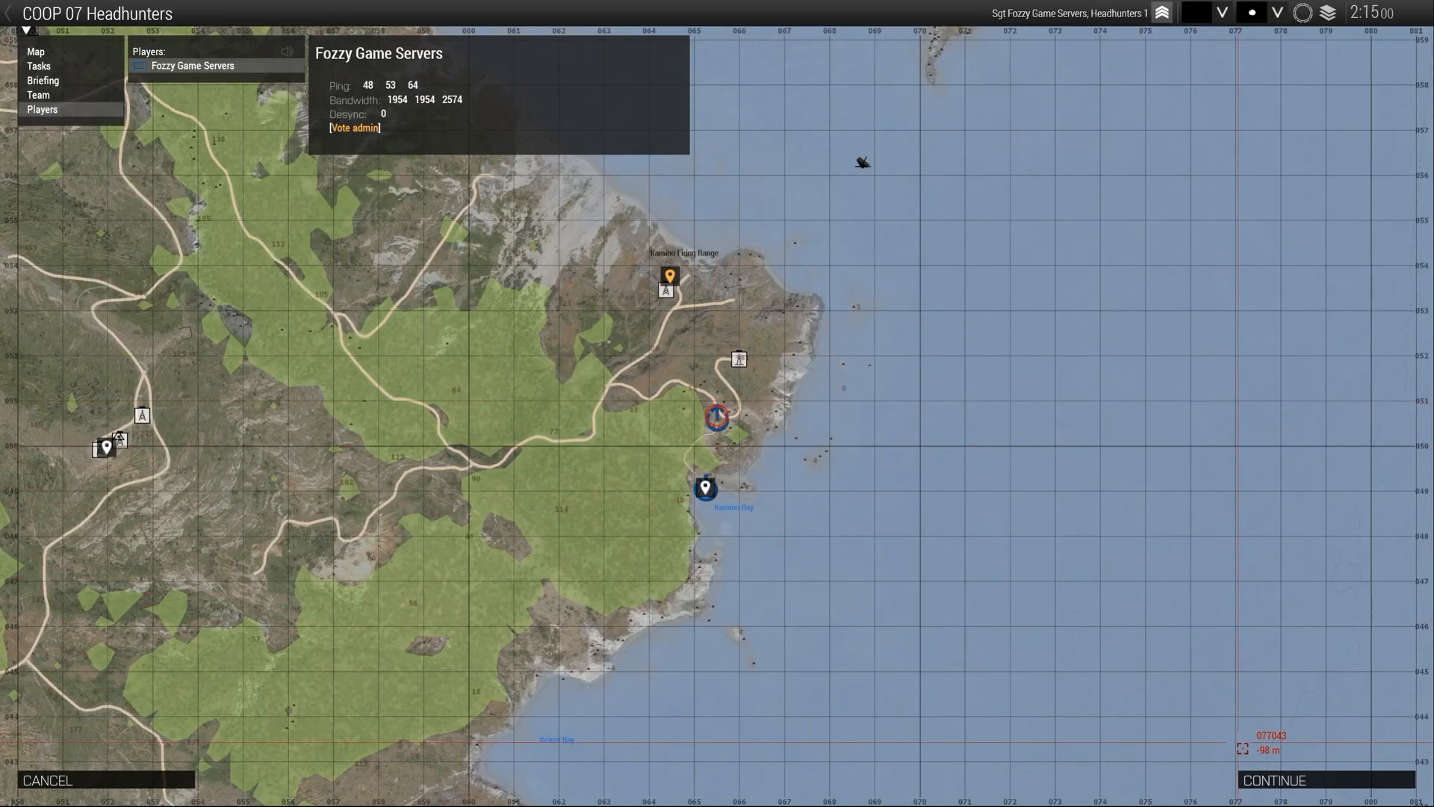